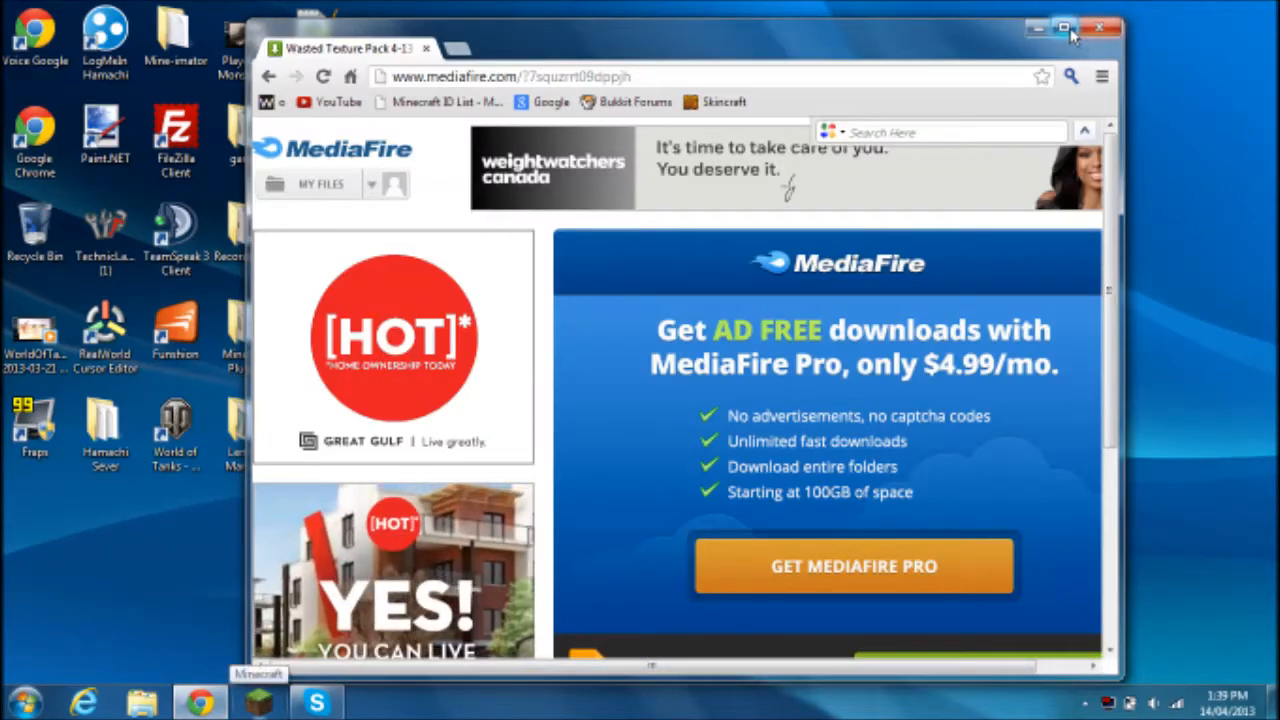
Resize Chrome while the Wasted Texture Pack zip downloads, then minimize it to the desktop
left_click(1064, 27)
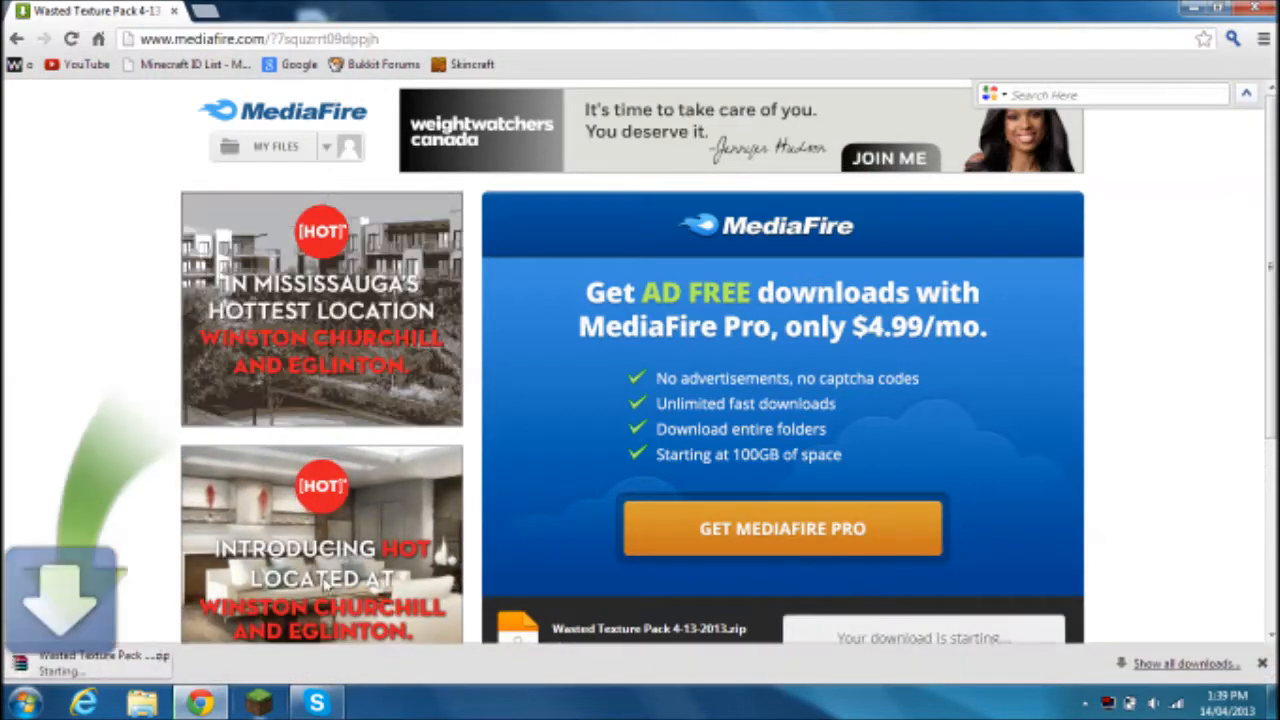
left_click(1230, 10)
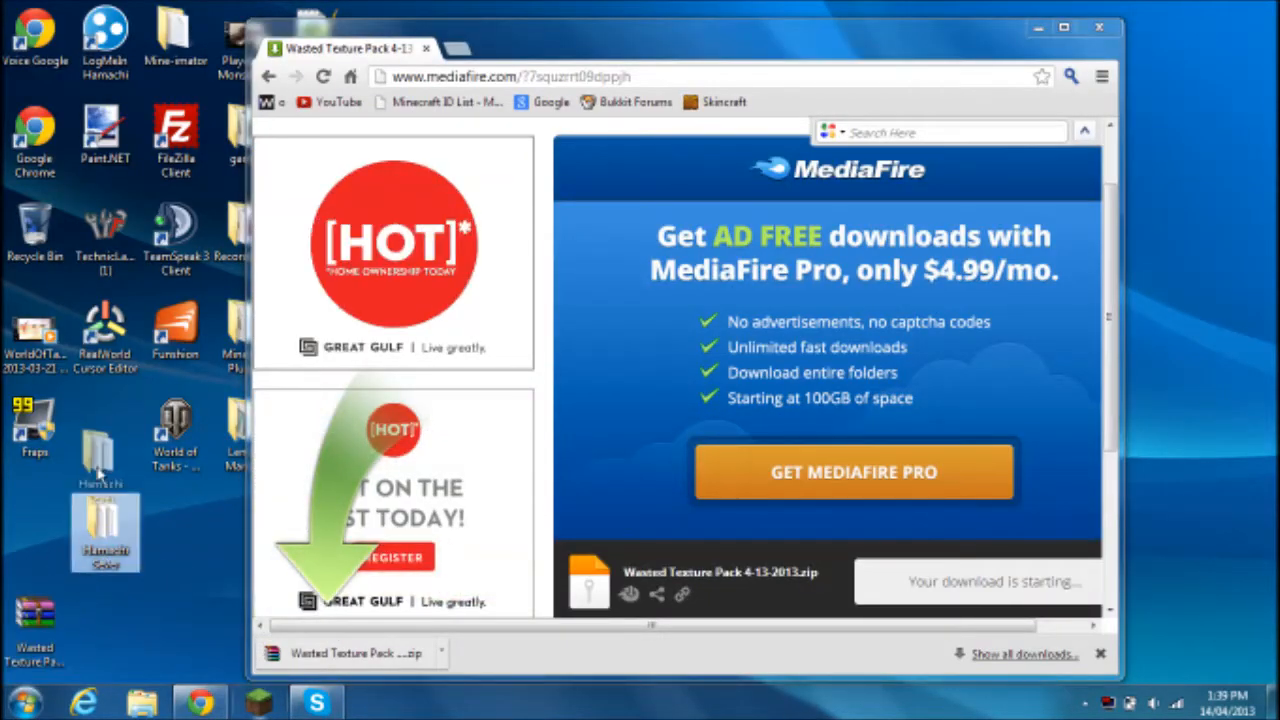
left_click(1038, 27)
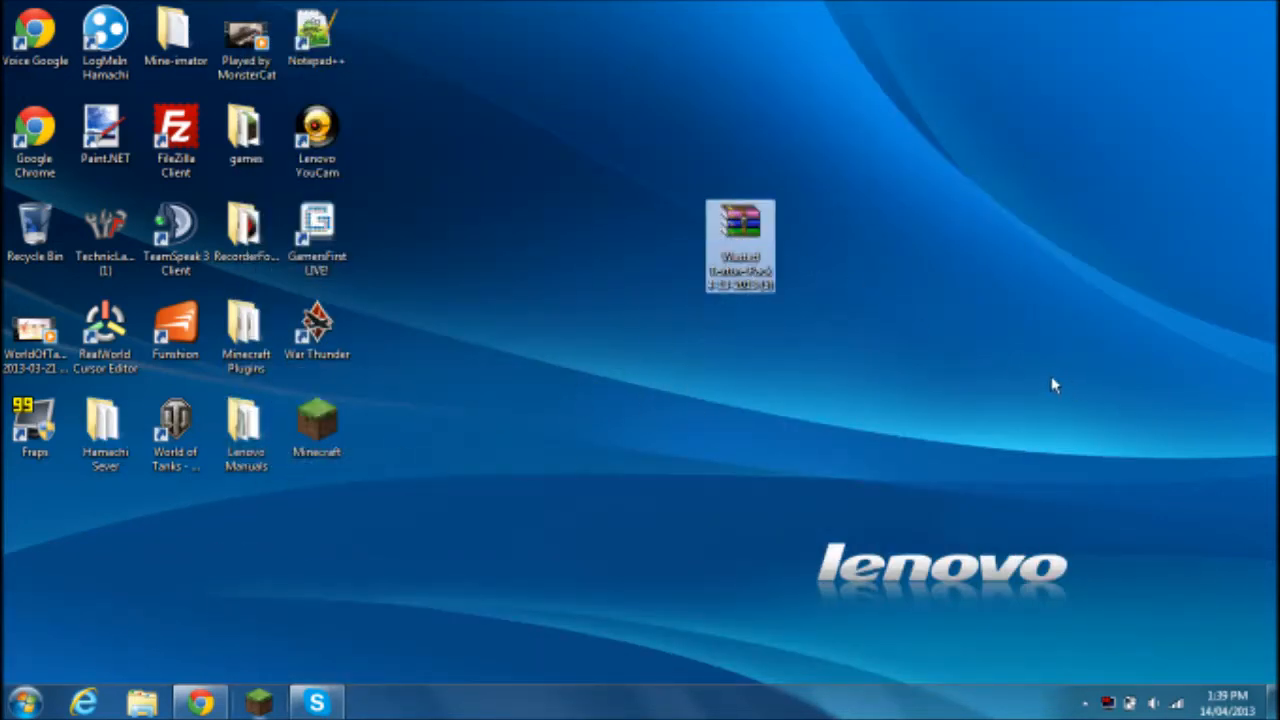
Open the Start menu search to look up %appdata%
left_click(24, 700)
type("%appdata%")
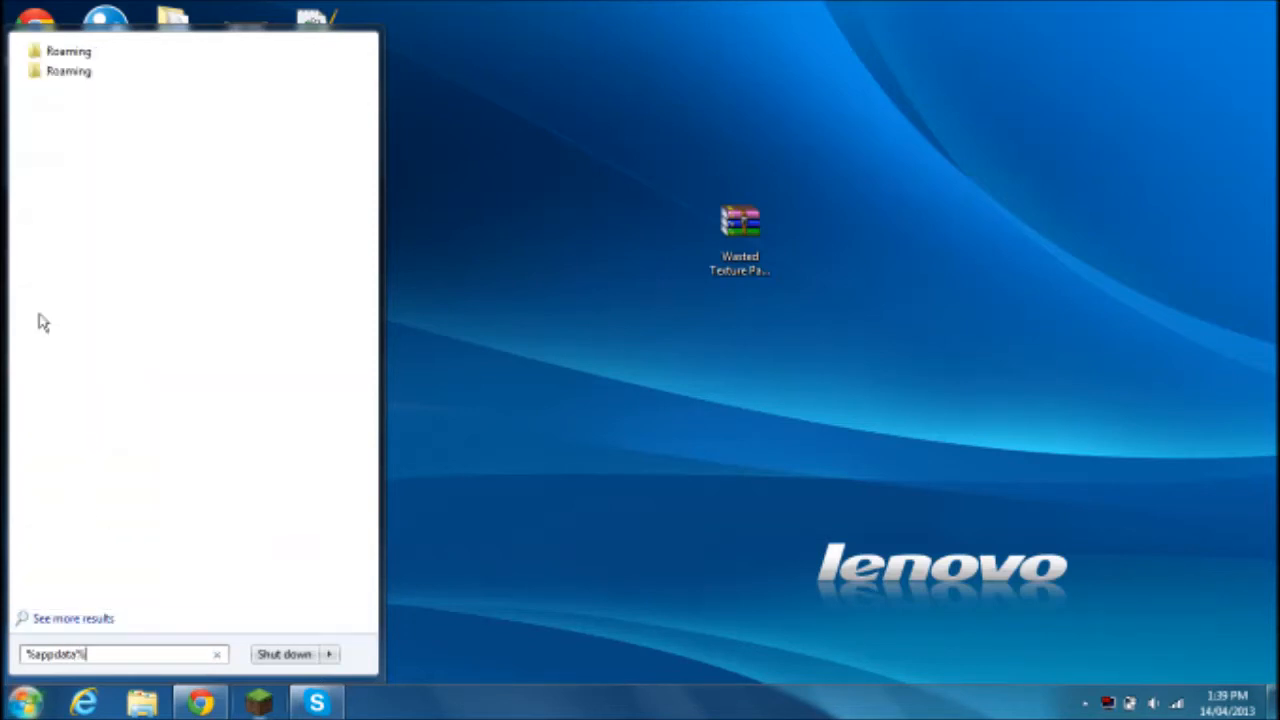
mouse_move(150, 597)
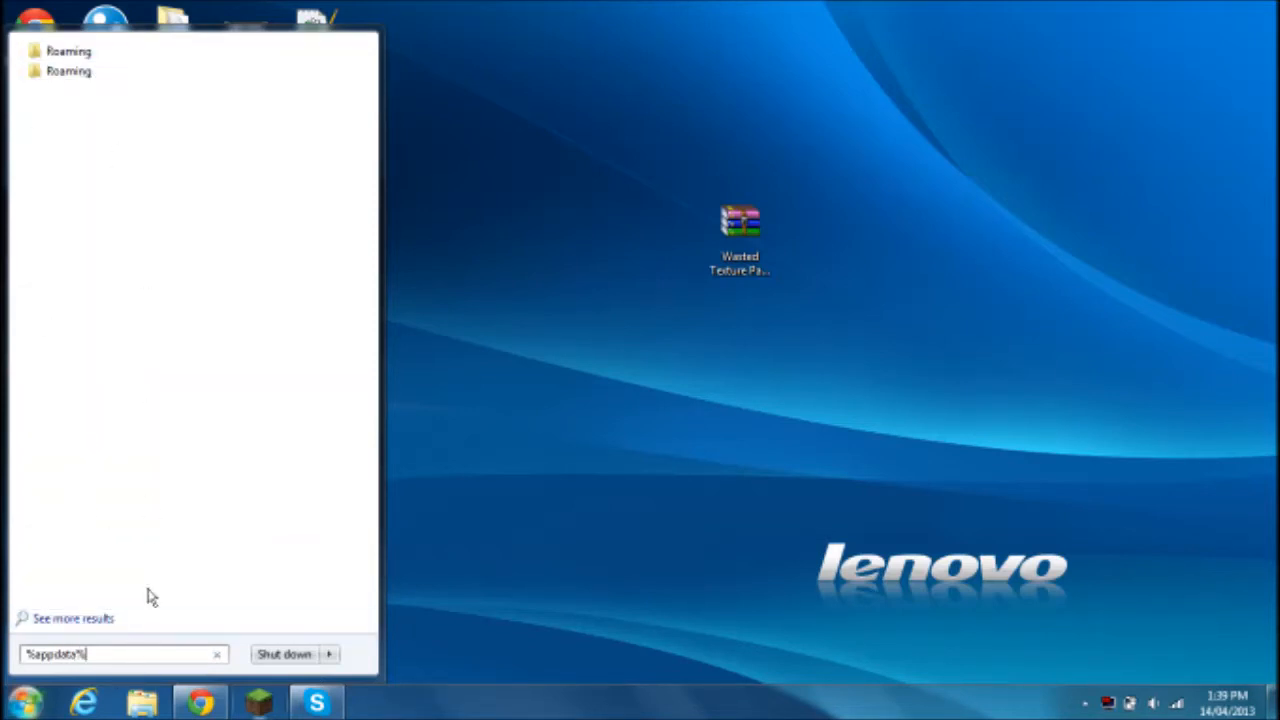
Open Roaming, then .minecraft, and end inside its empty texturepacks folder
key("Return")
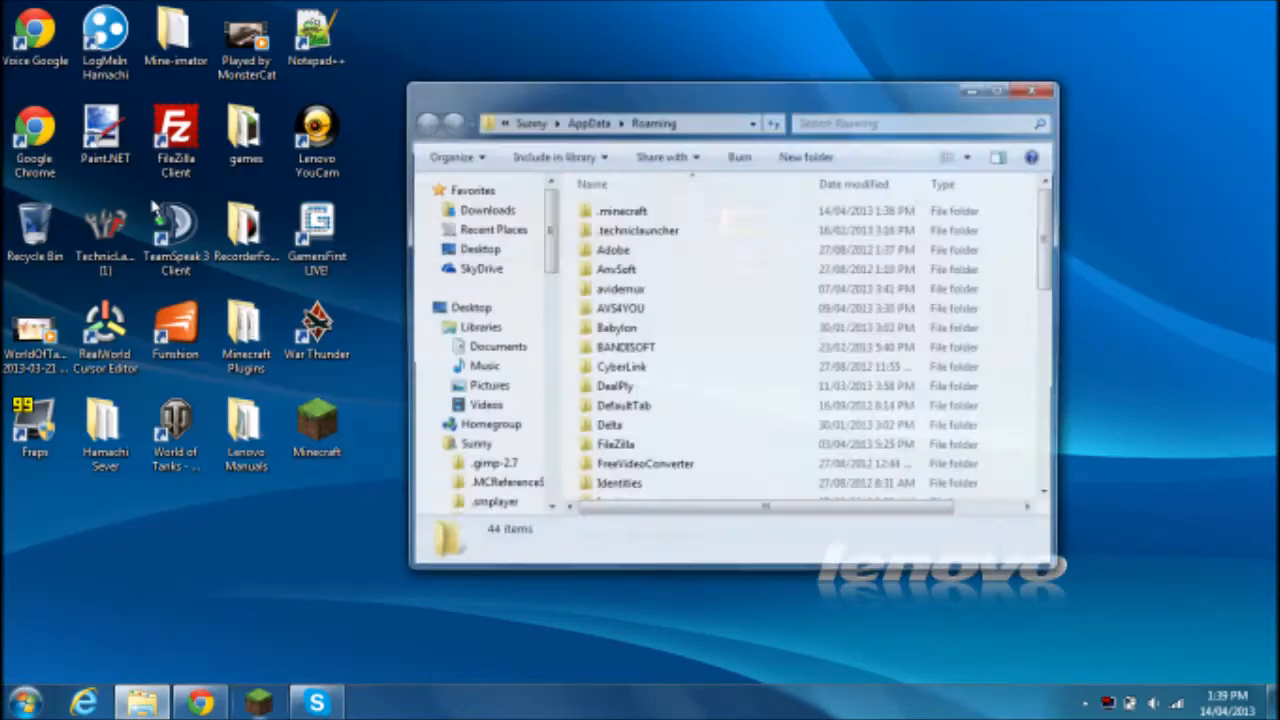
left_click(621, 210)
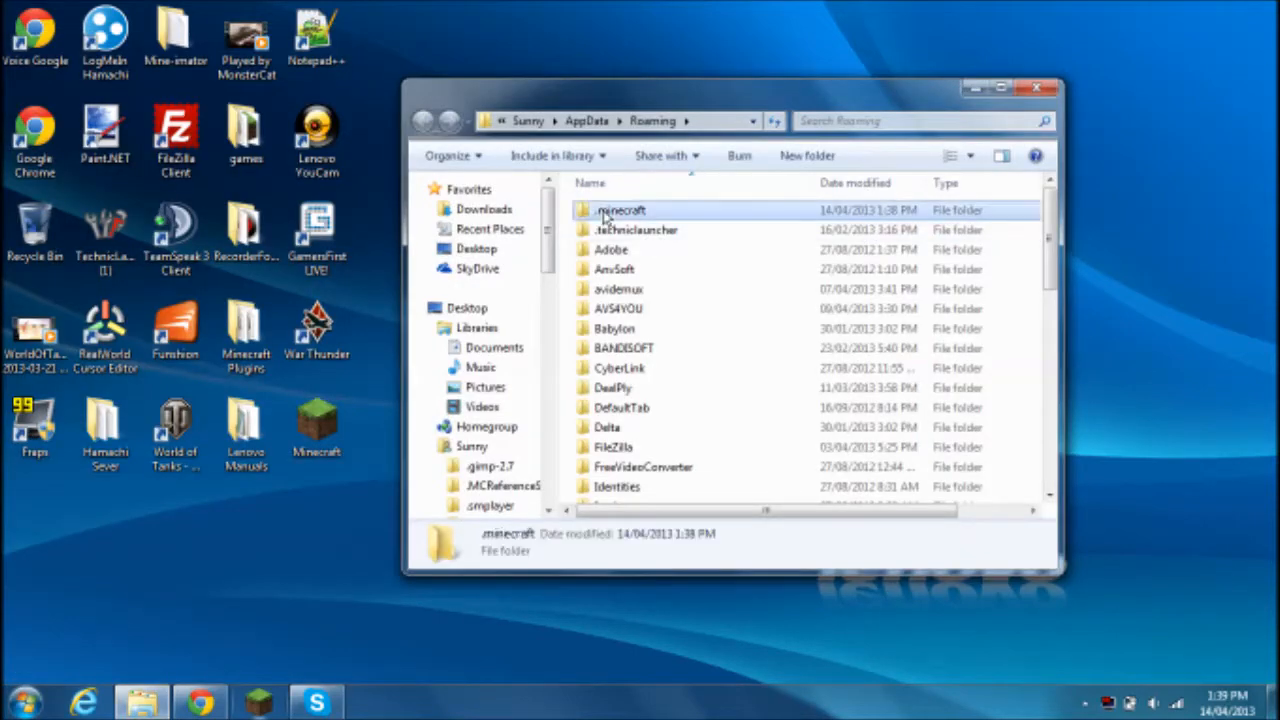
double_click(622, 210)
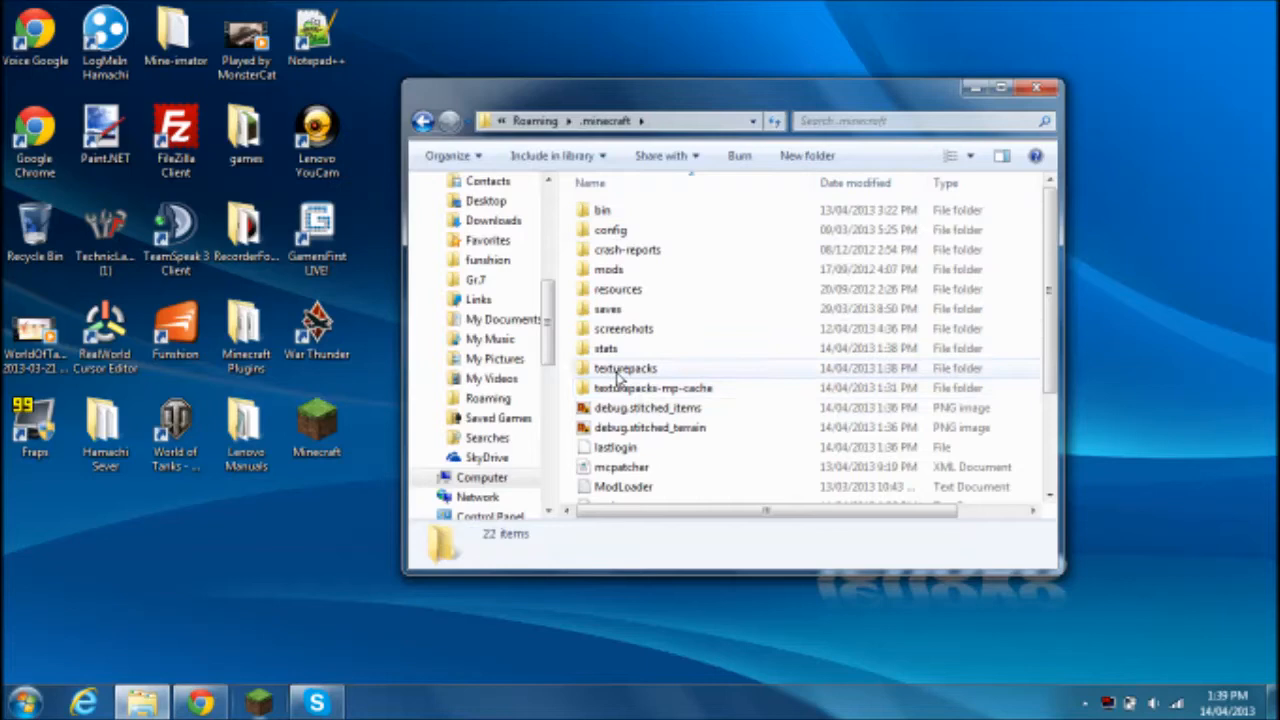
double_click(625, 368)
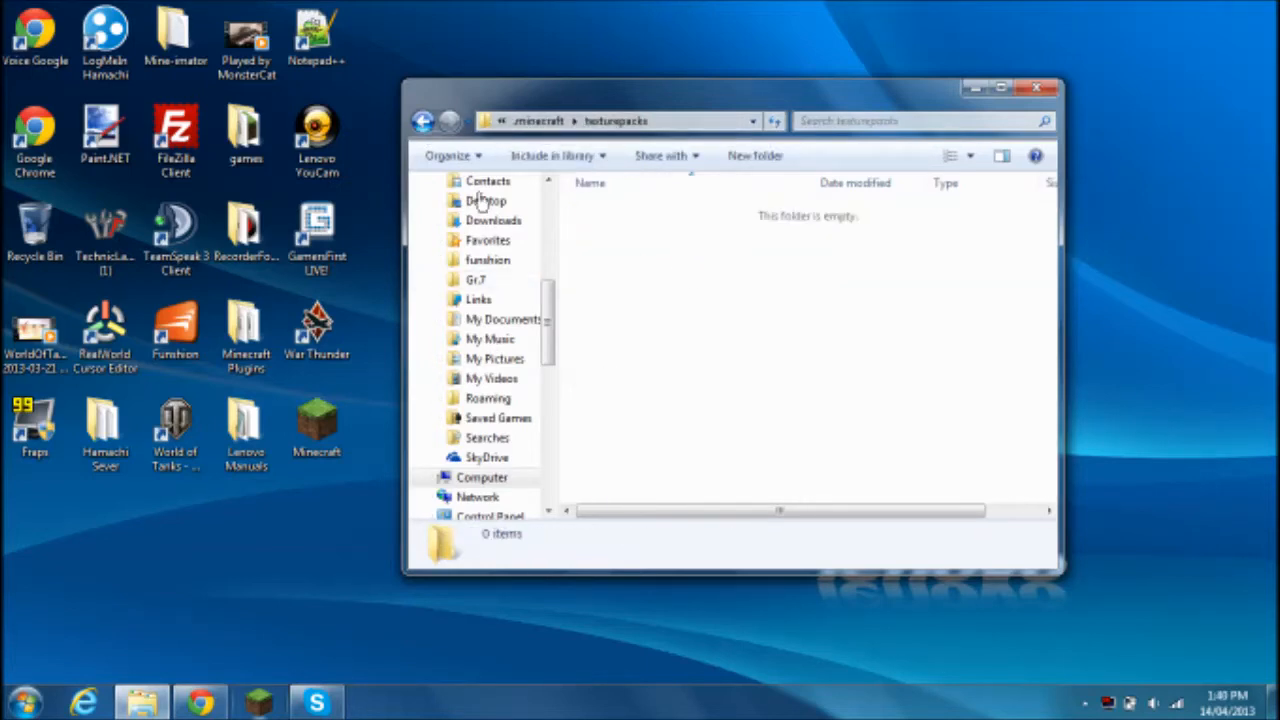
left_click(423, 120)
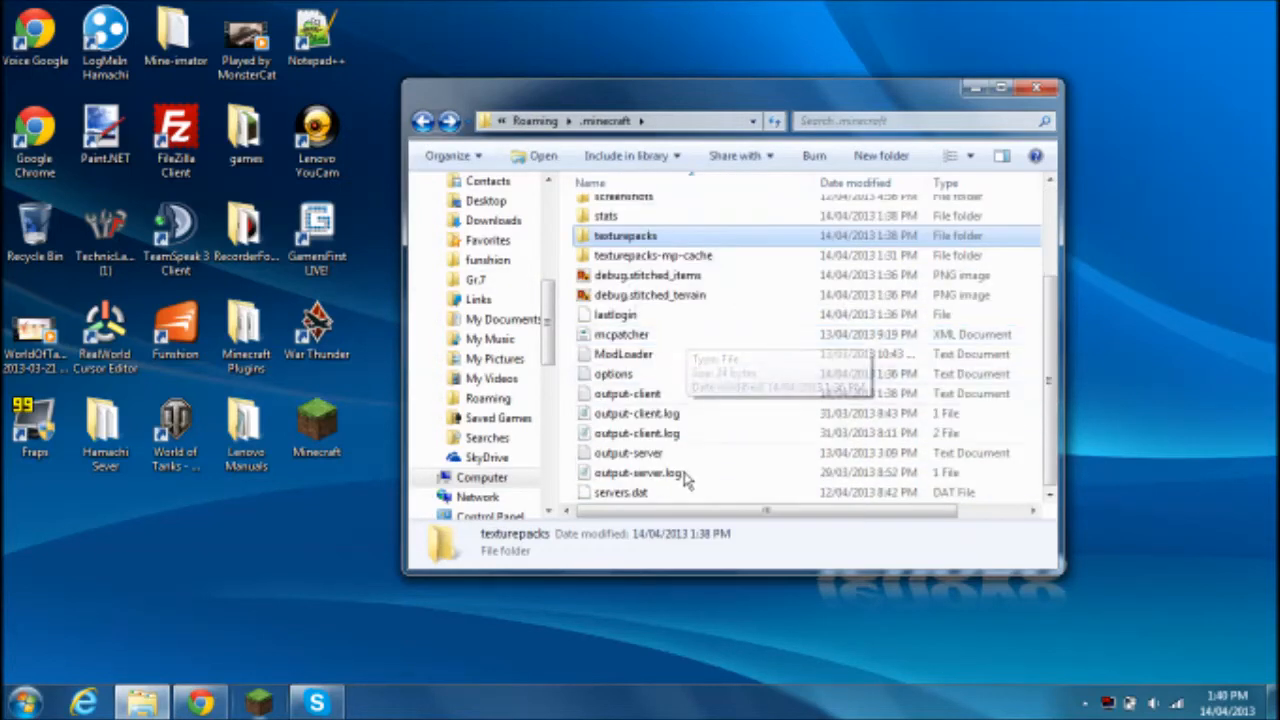
double_click(626, 235)
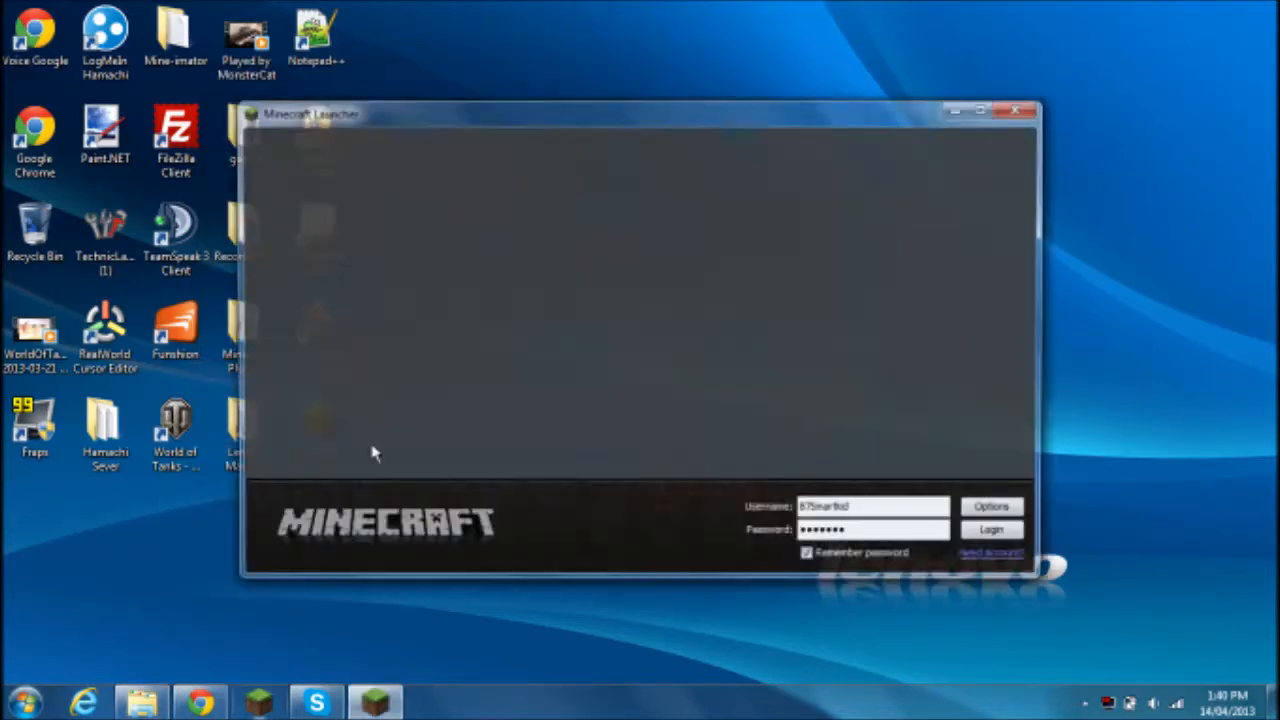
Log in from the launcher and pick Wasted Texture Pack in the Texture Packs list
left_click(990, 529)
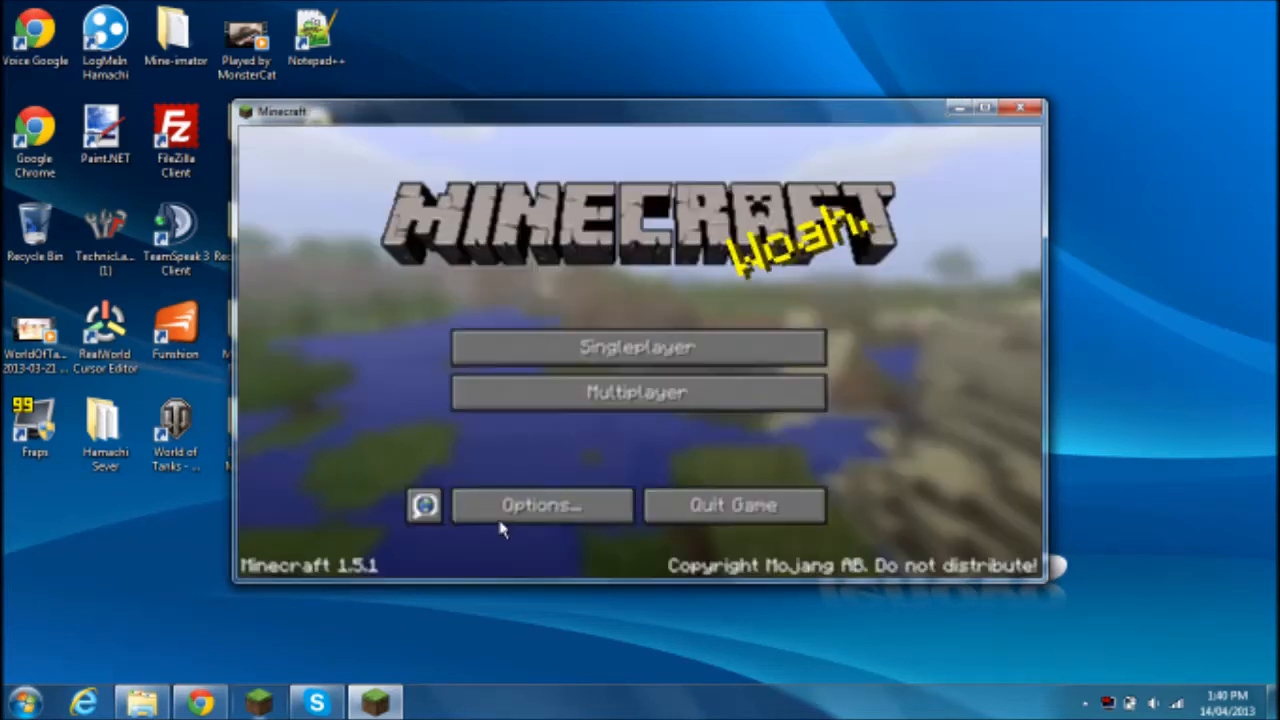
left_click(424, 505)
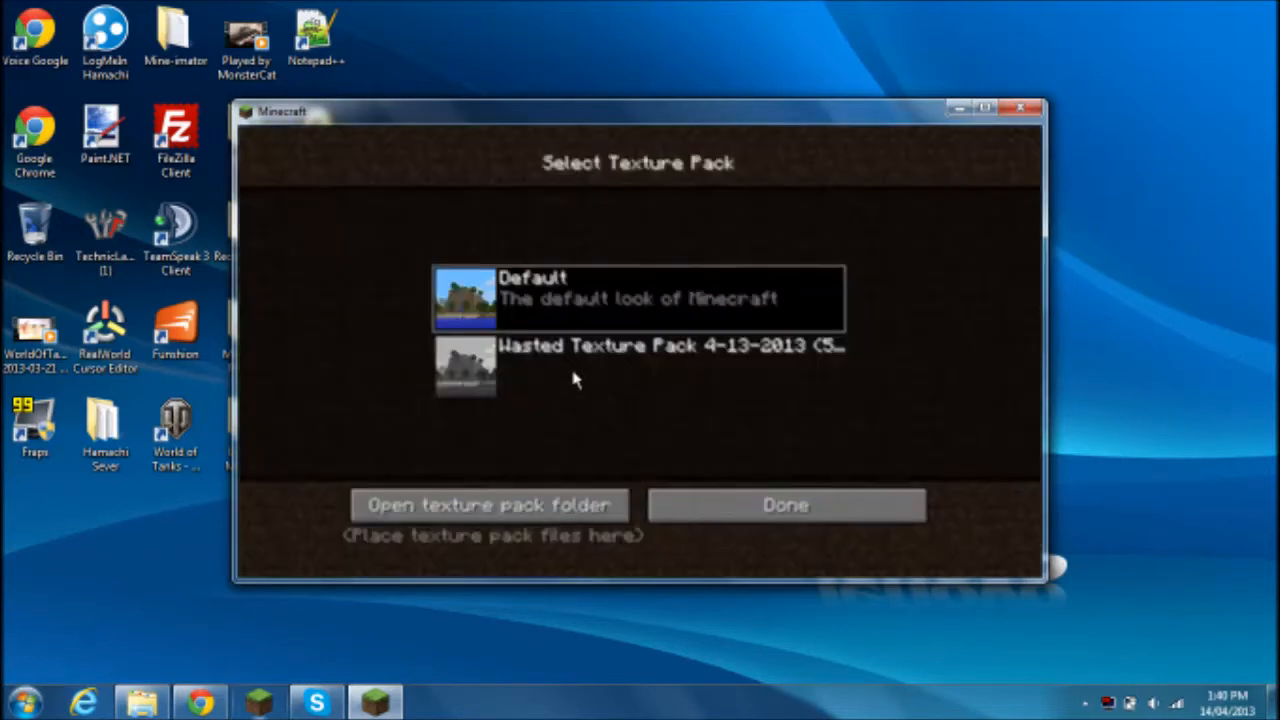
left_click(637, 365)
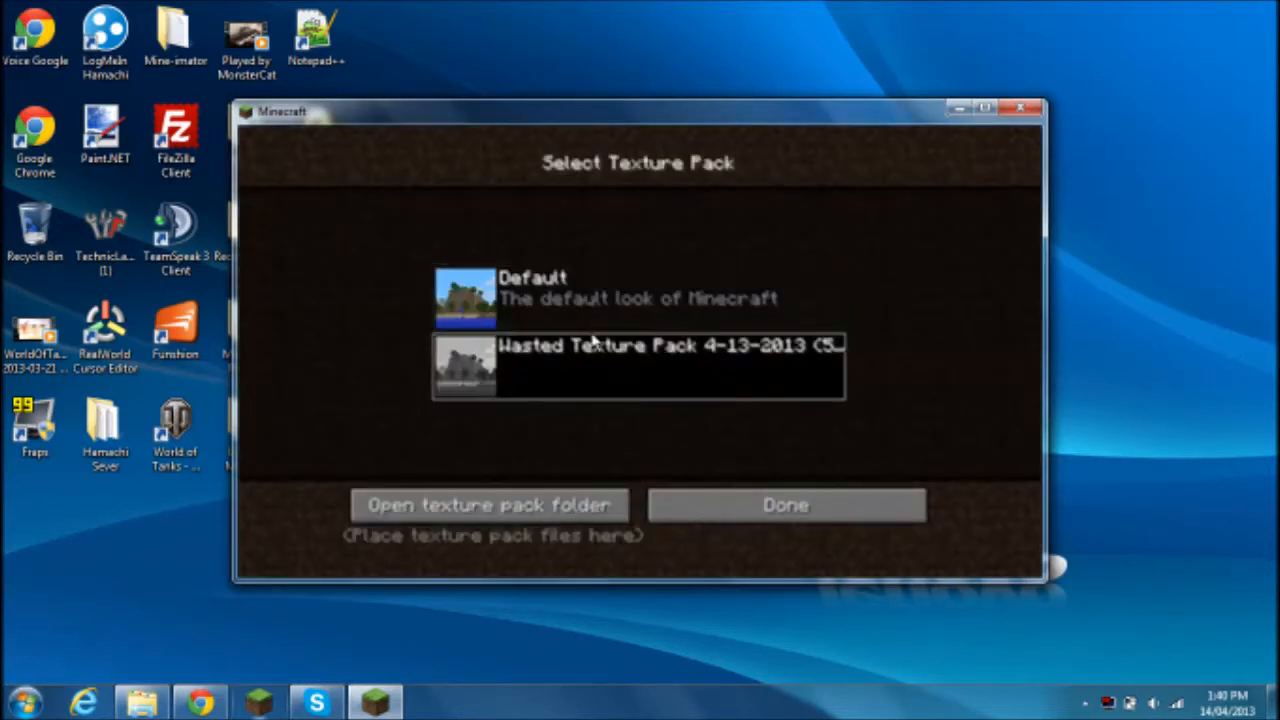
mouse_move(440, 385)
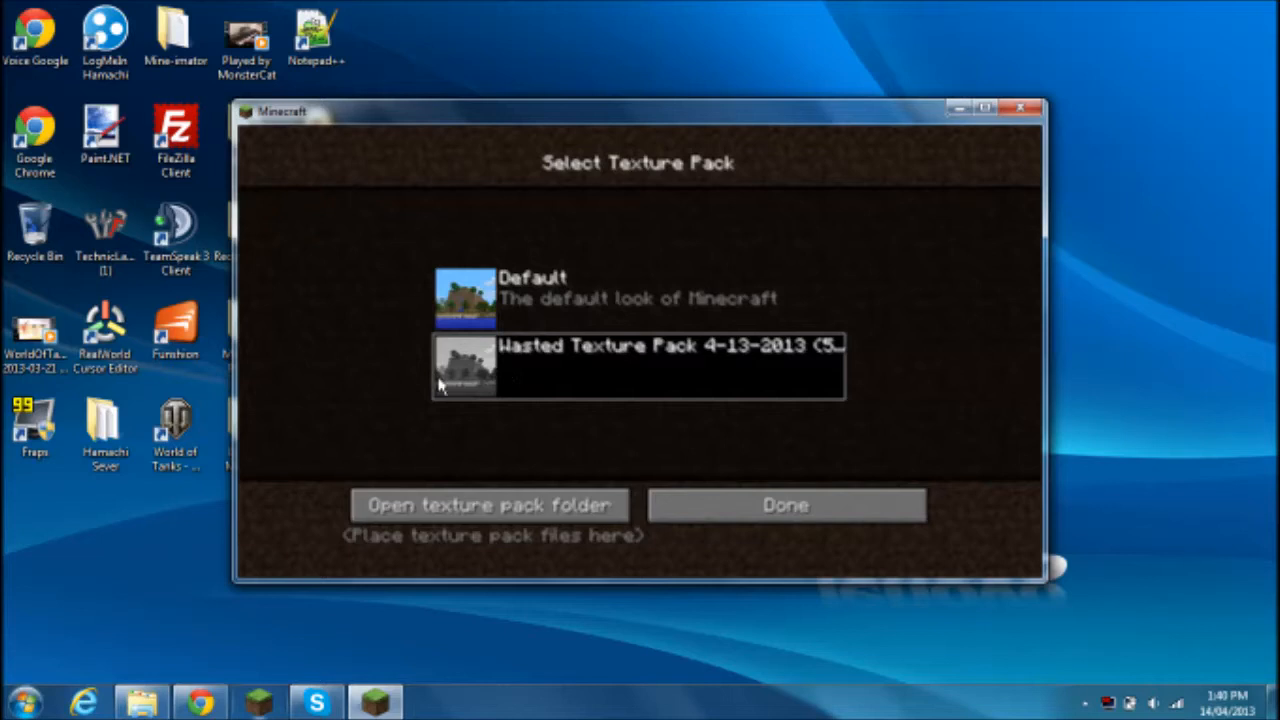
mouse_move(645, 378)
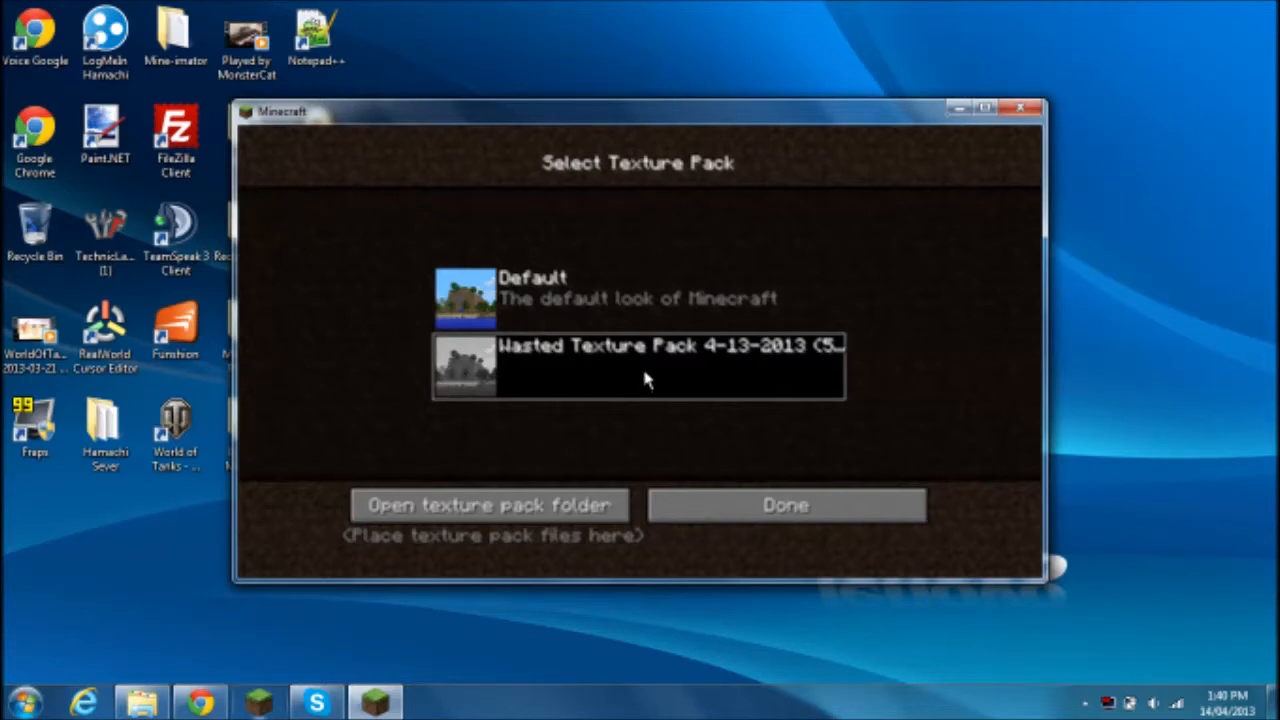
mouse_move(547, 393)
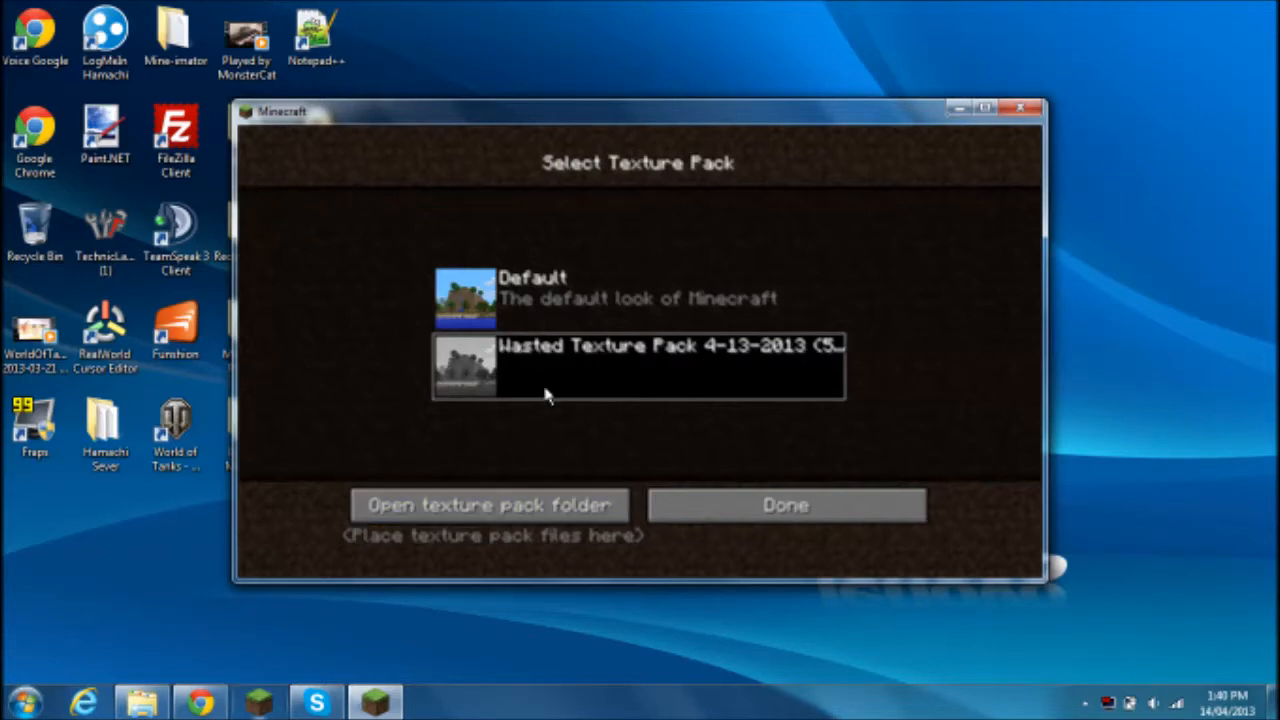
mouse_move(786, 505)
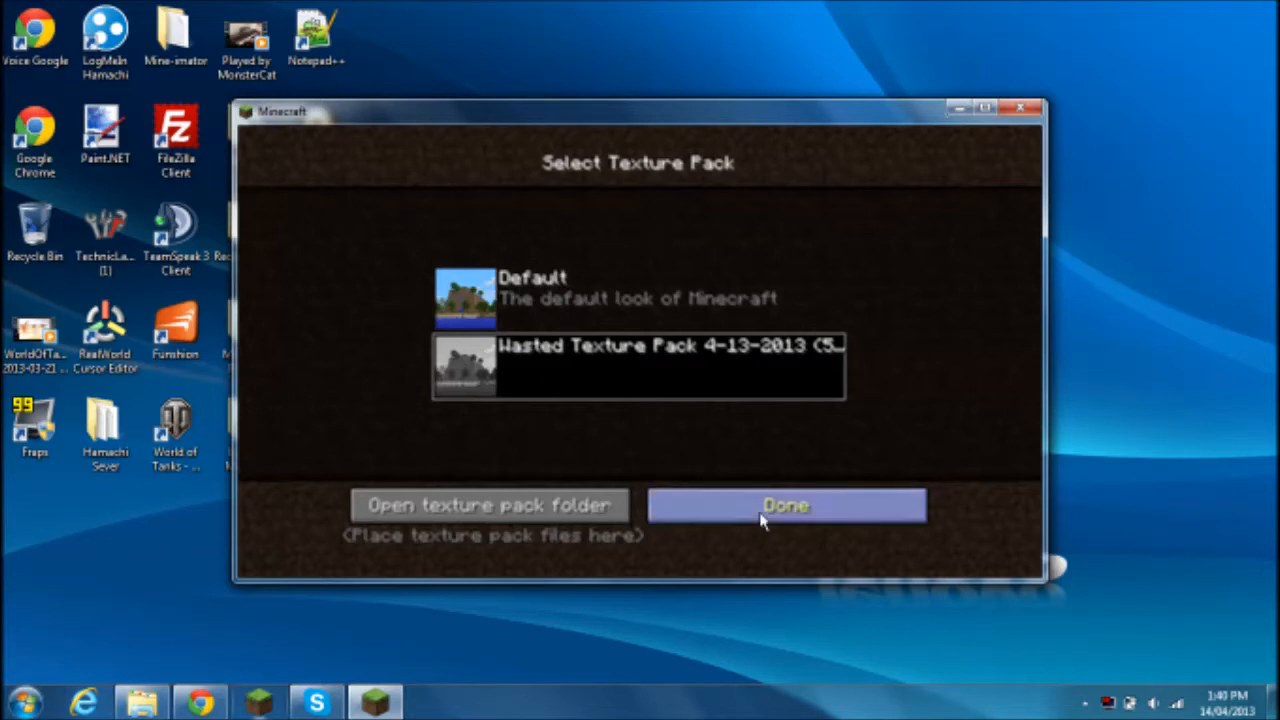
mouse_move(835, 518)
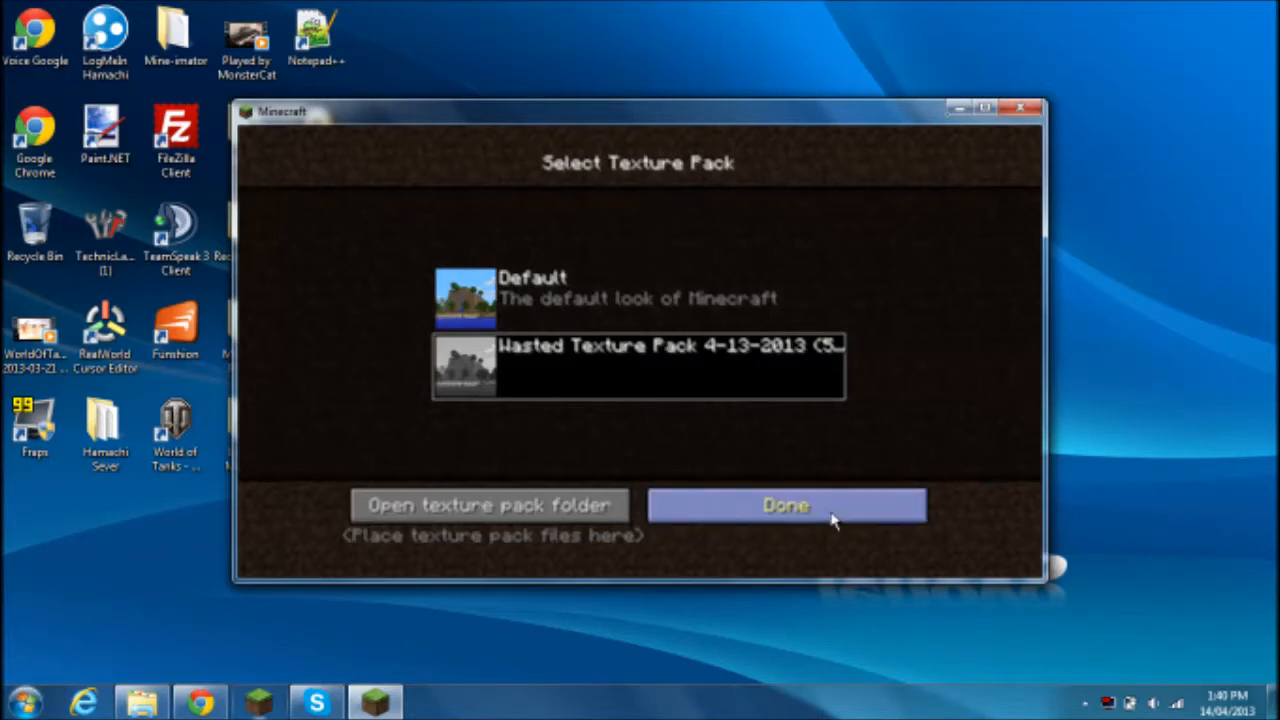
Confirm the Wasted pack, open Multiplayer, and refresh the server list four times
left_click(785, 505)
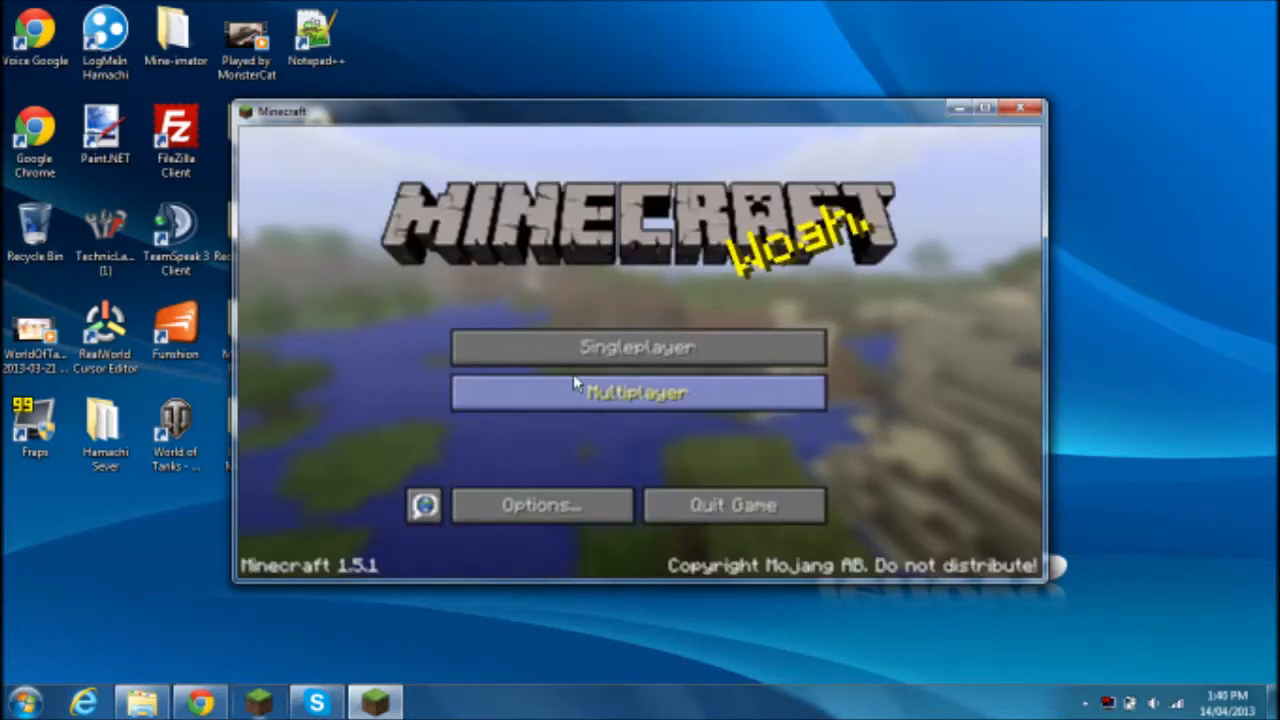
left_click(637, 391)
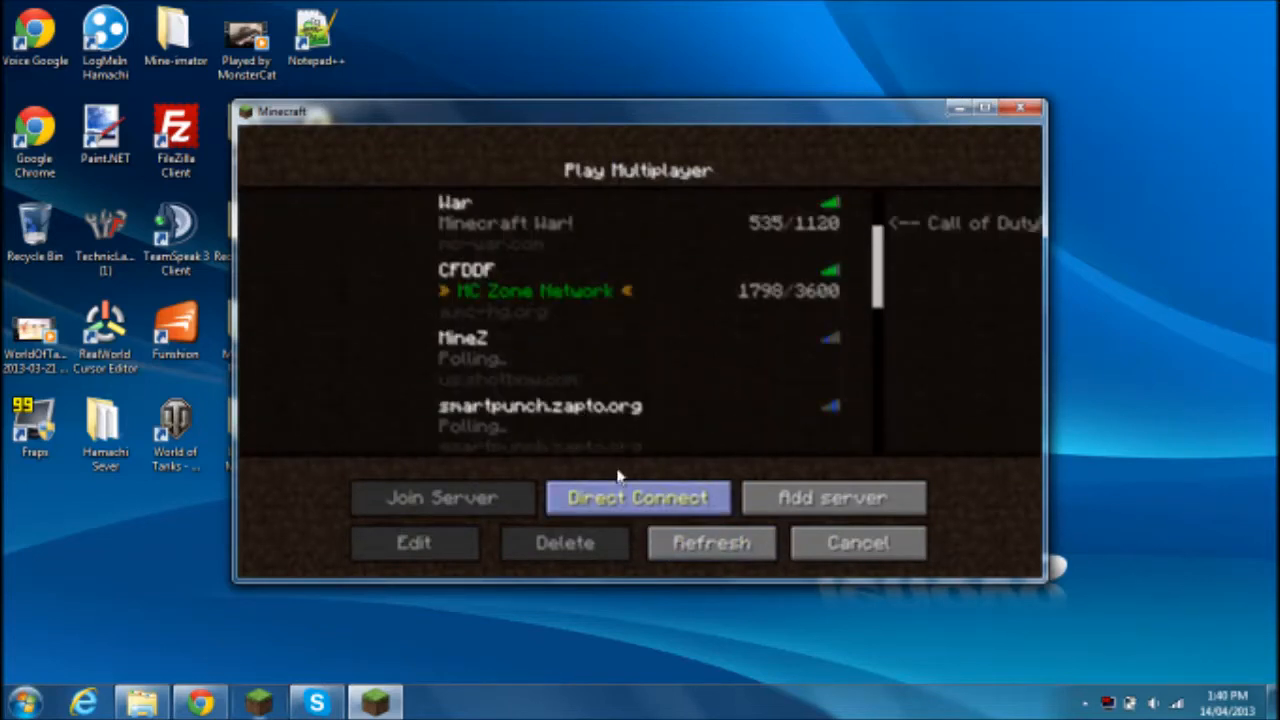
left_click(711, 542)
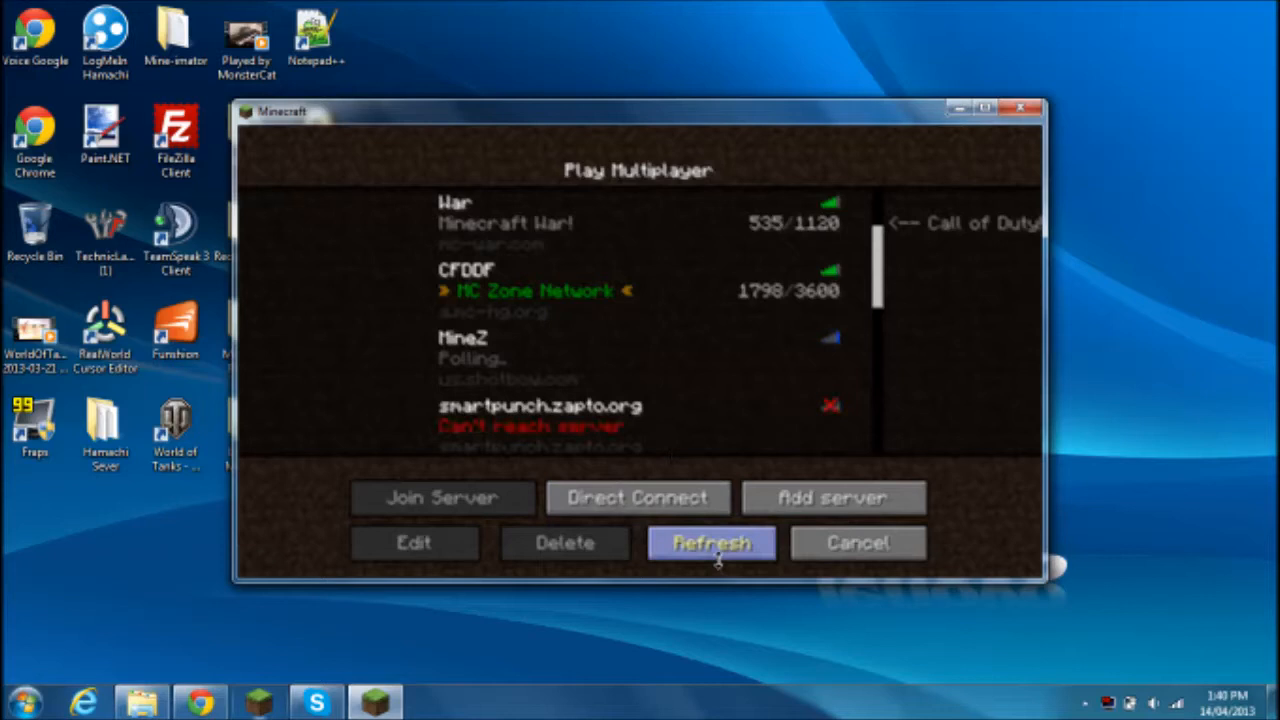
left_click(711, 542)
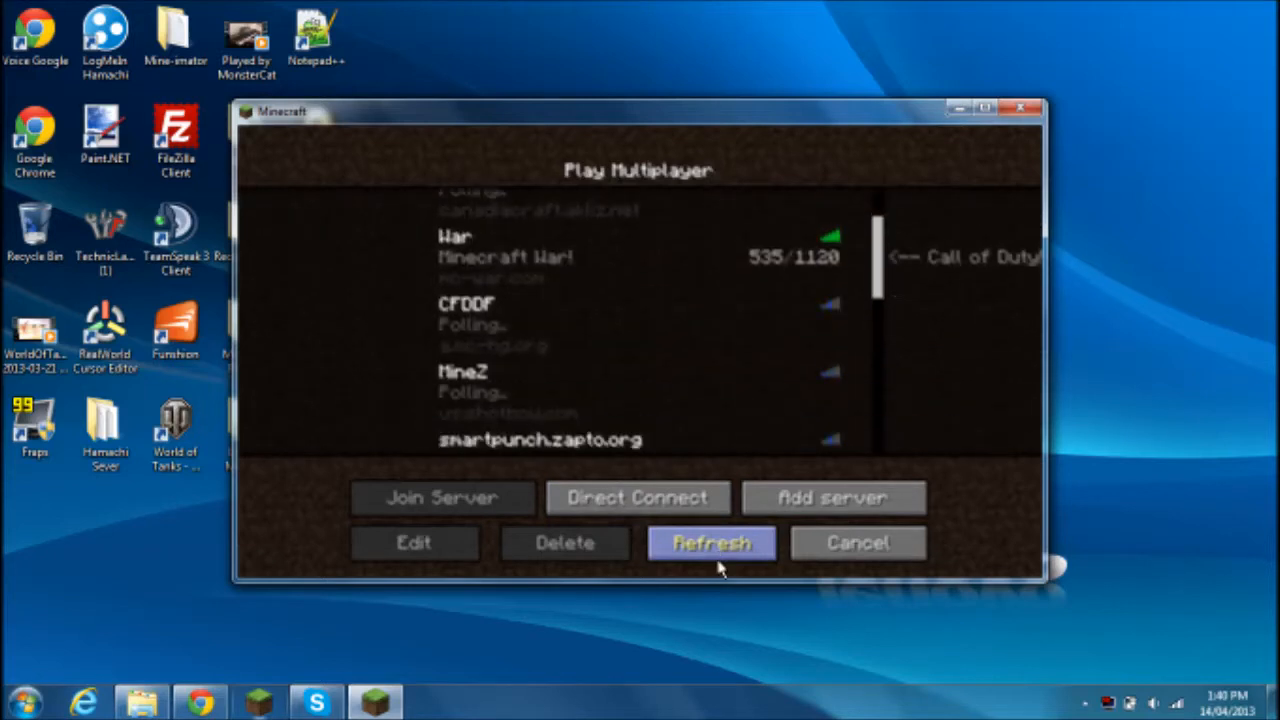
left_click(710, 542)
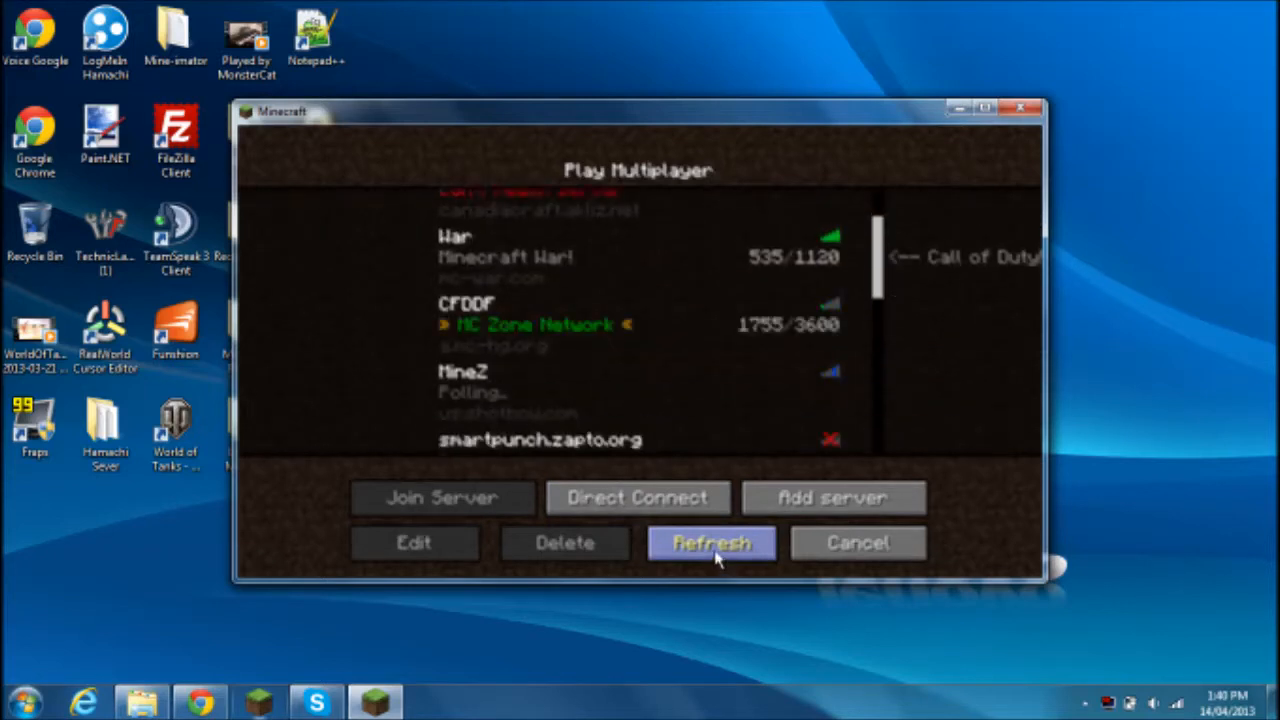
left_click(711, 542)
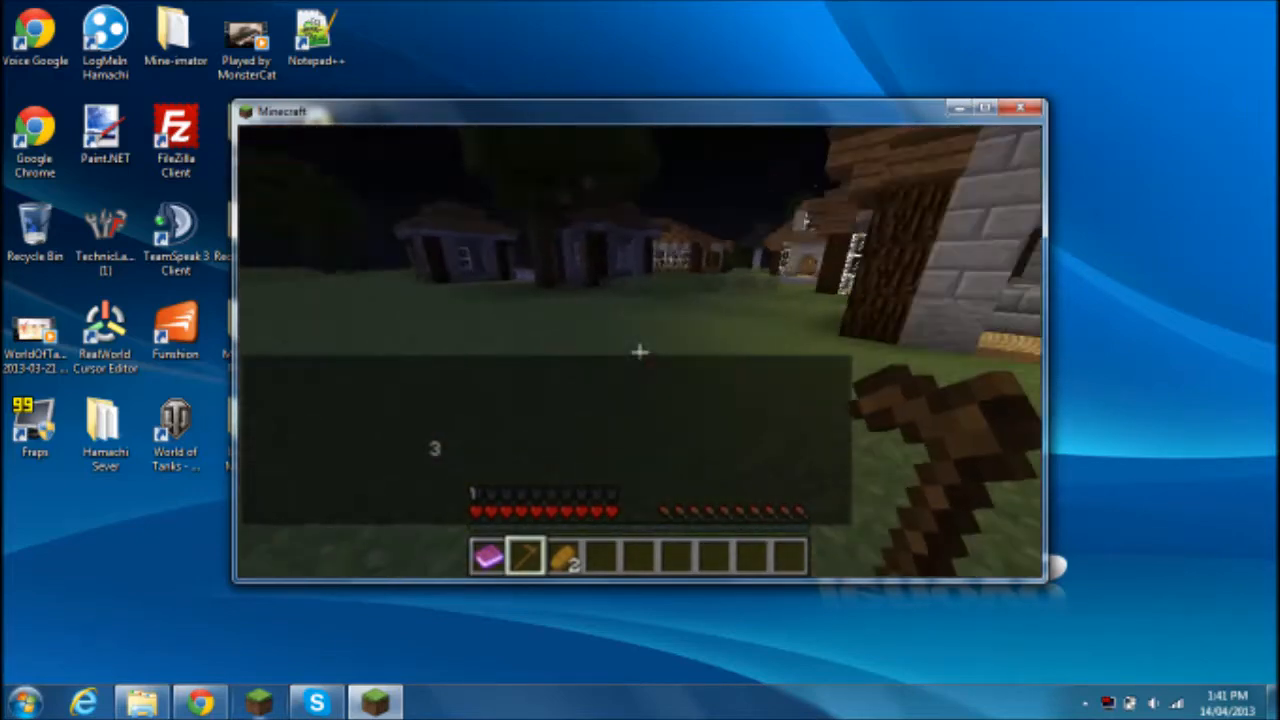
Recheck Texture Packs from the in-game menu without changes, then close Minecraft
key("Escape")
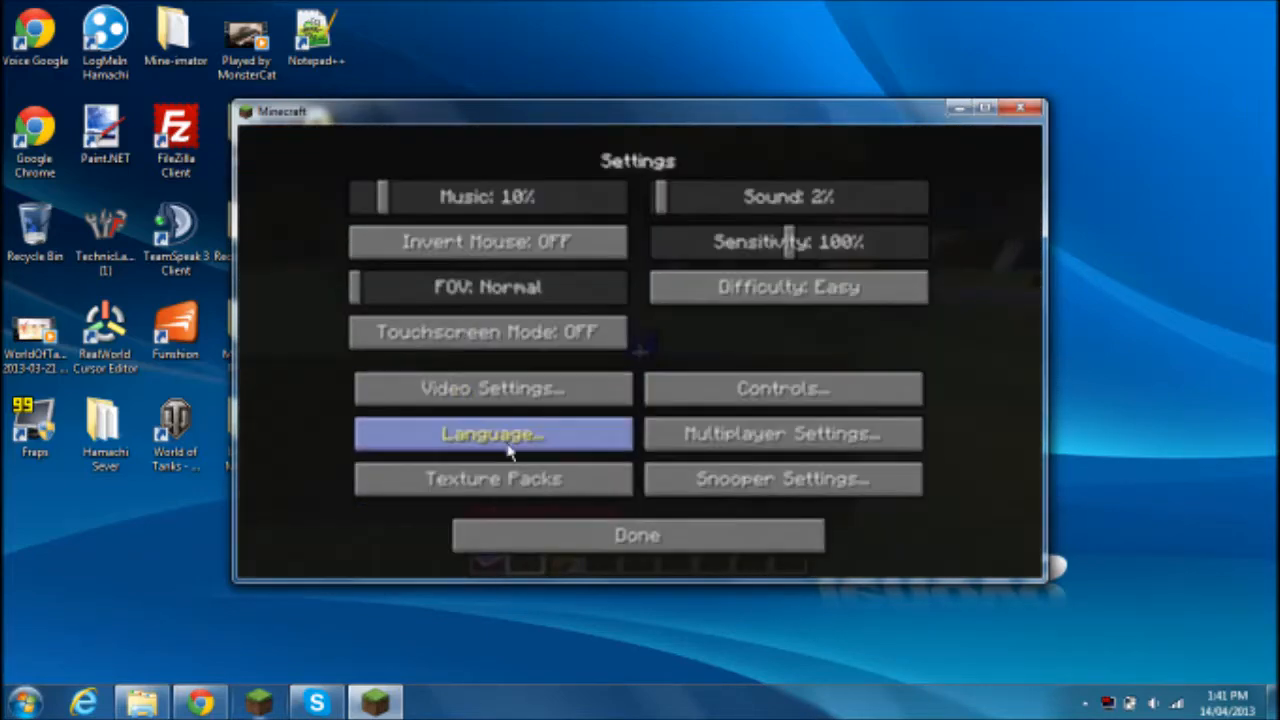
left_click(491, 479)
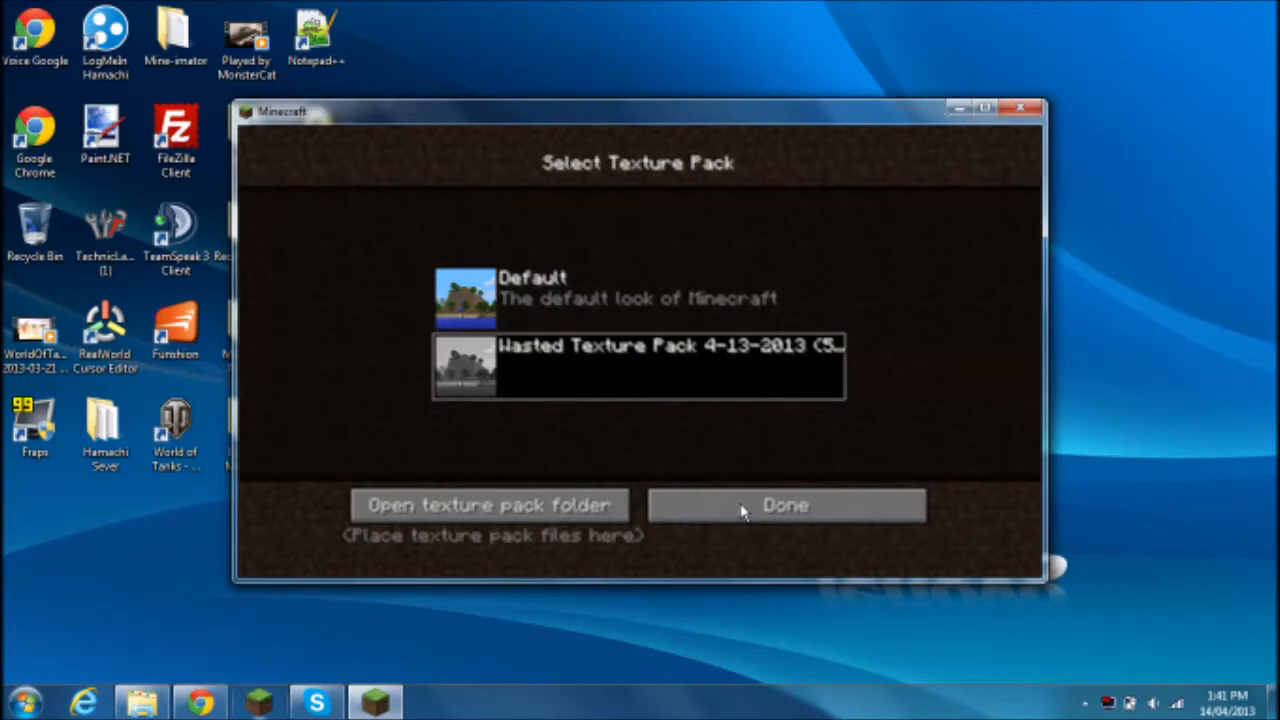
left_click(785, 505)
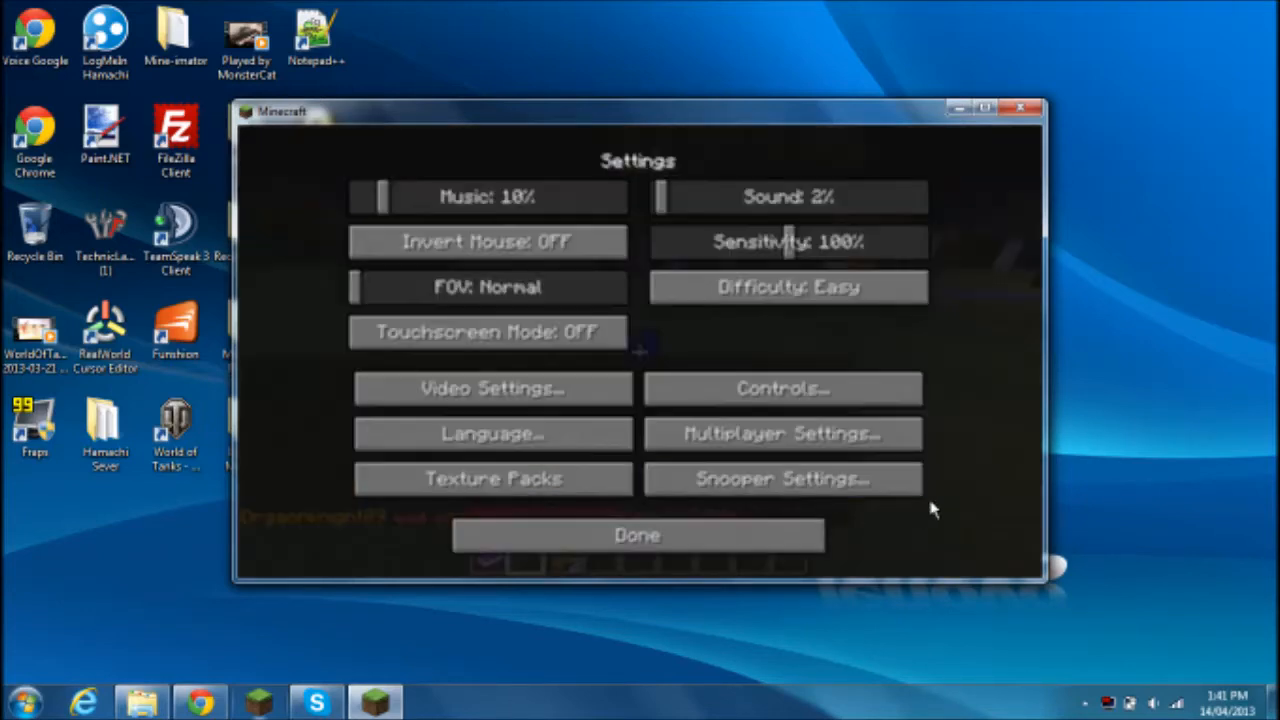
left_click(1035, 107)
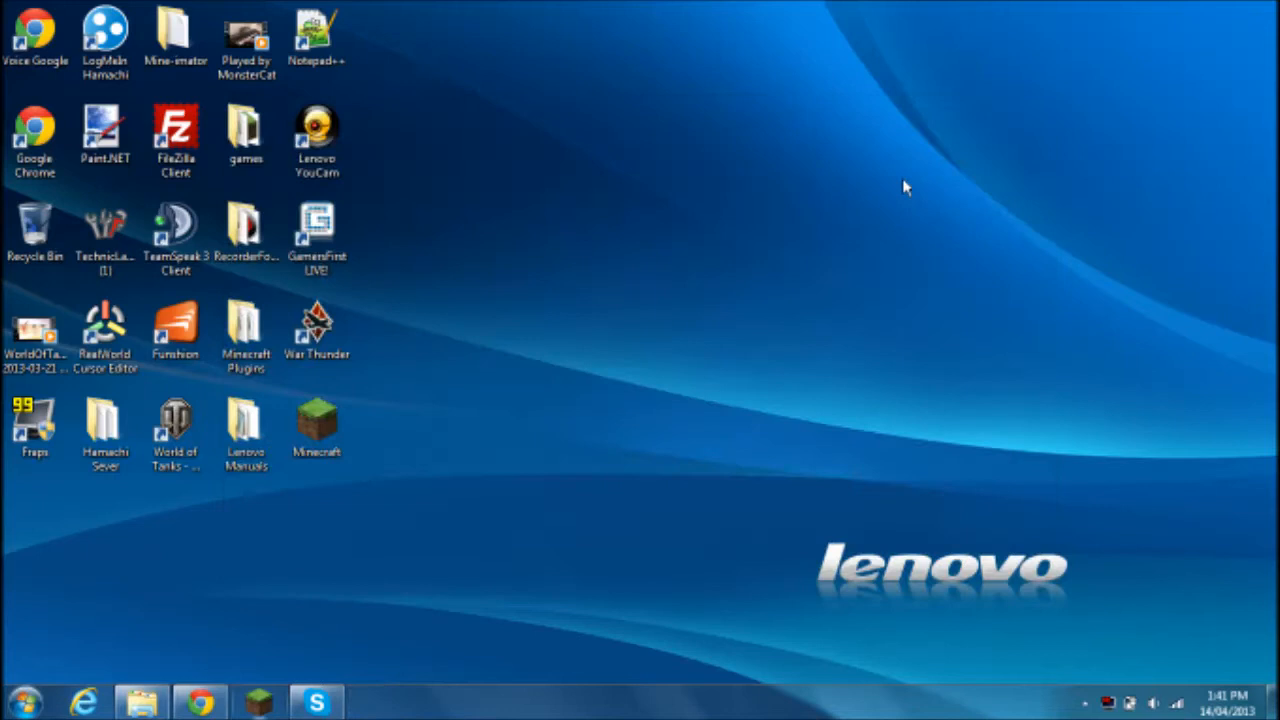
mouse_move(312, 572)
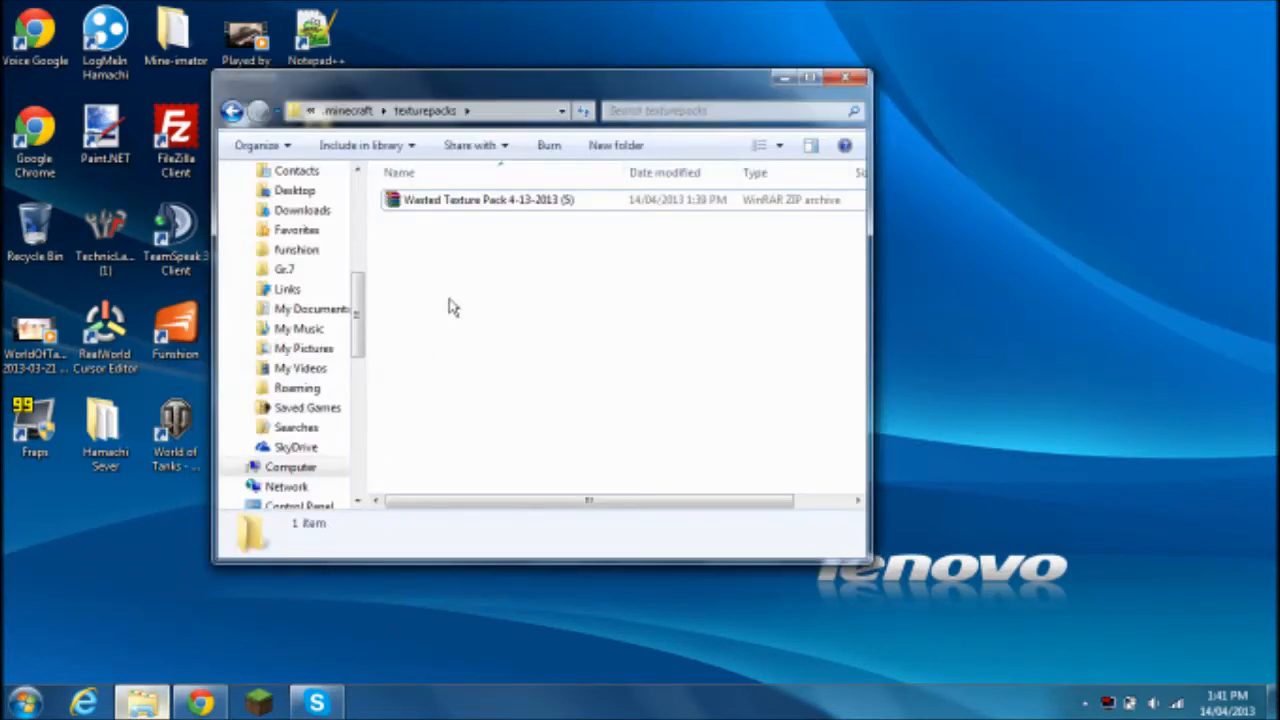
Extract the Wasted-16x archive inside the texturepacks-mp-cache folder
right_click(485, 199)
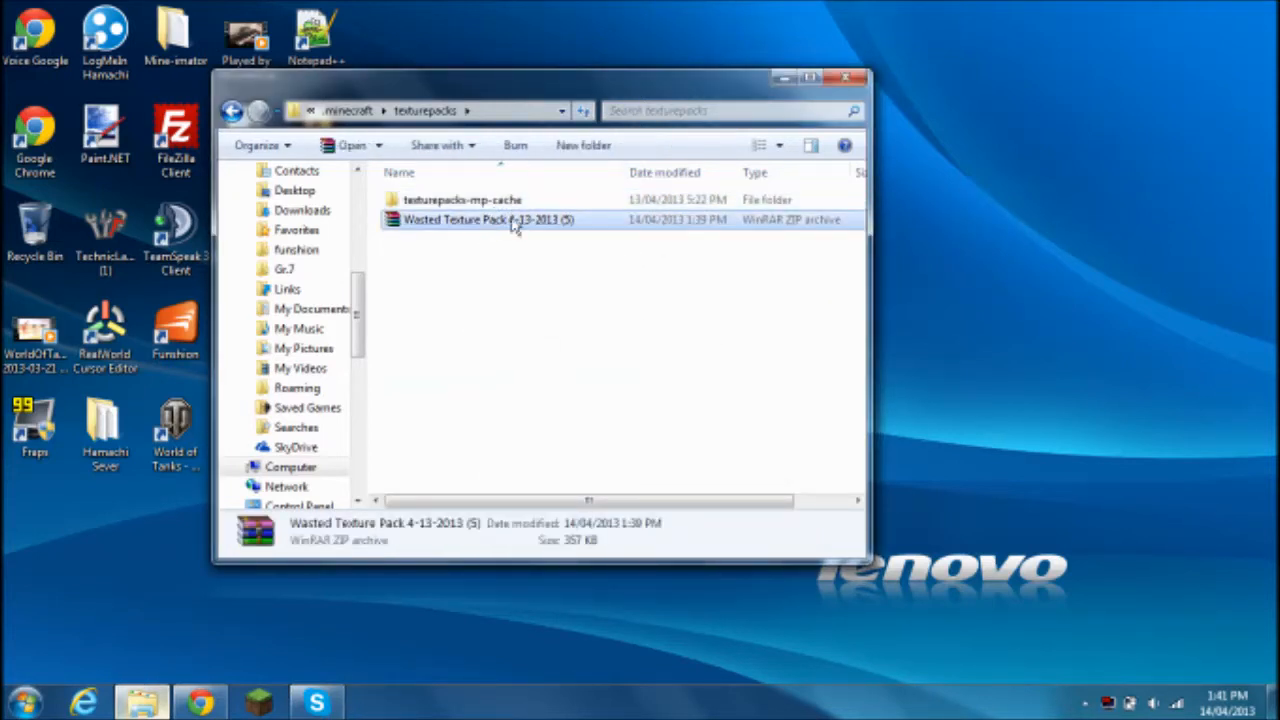
double_click(462, 199)
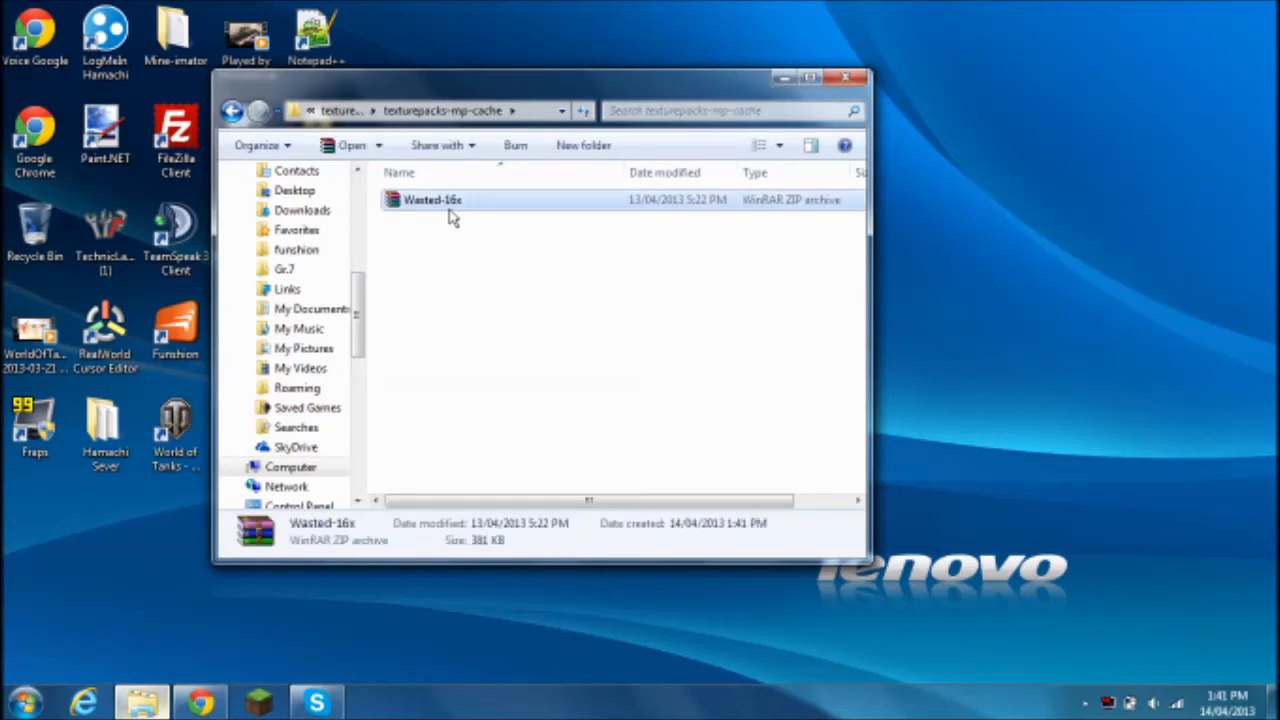
right_click(432, 199)
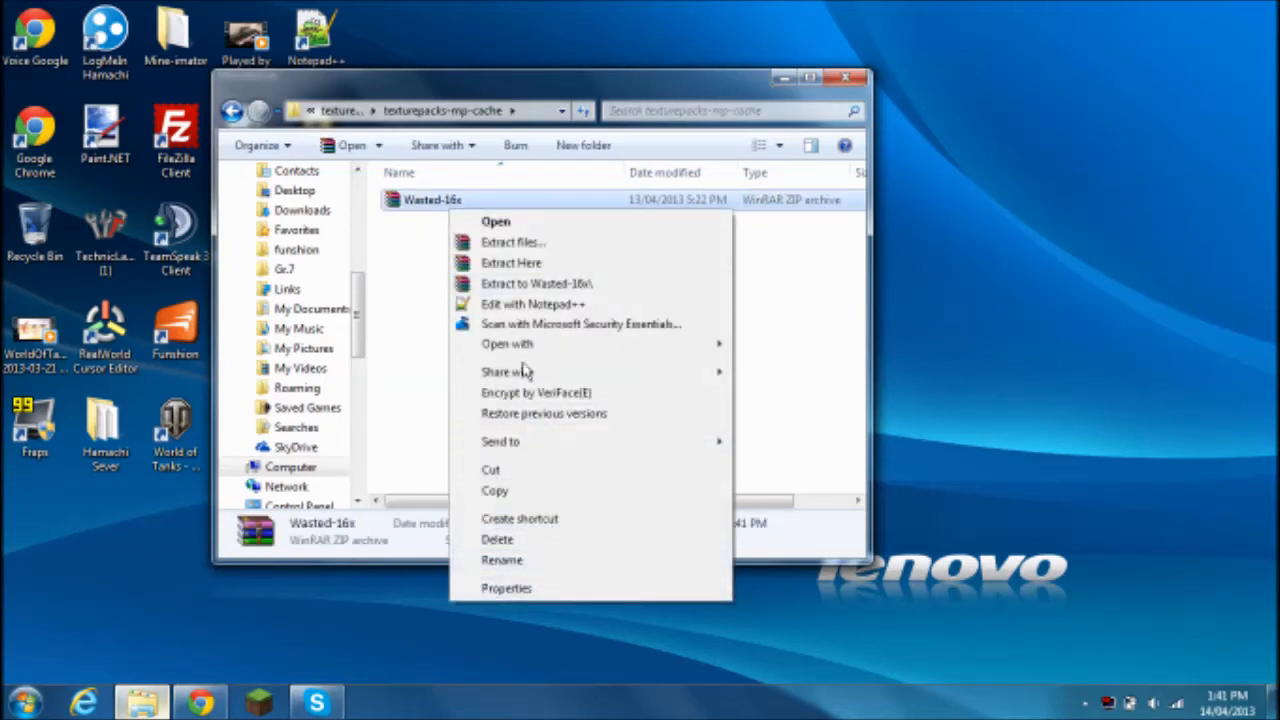
left_click(490, 290)
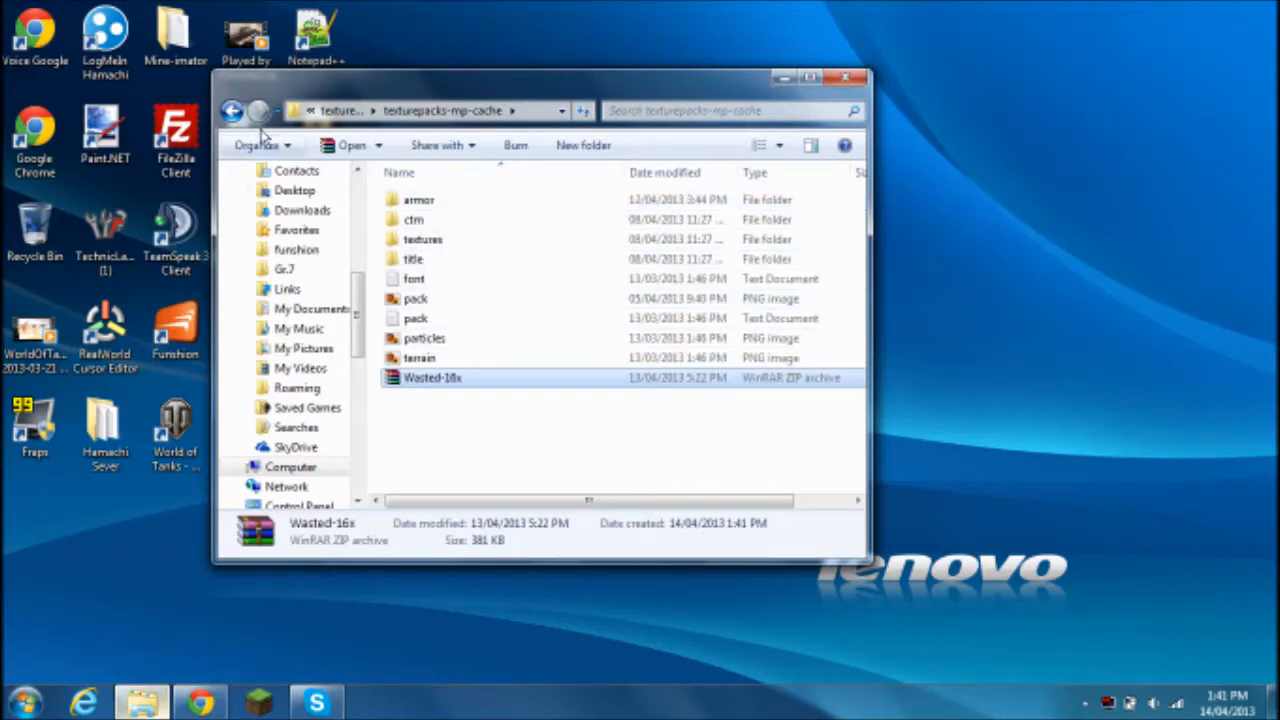
Delete the downloaded Wasted Texture Pack zip to the Recycle Bin
right_click(433, 219)
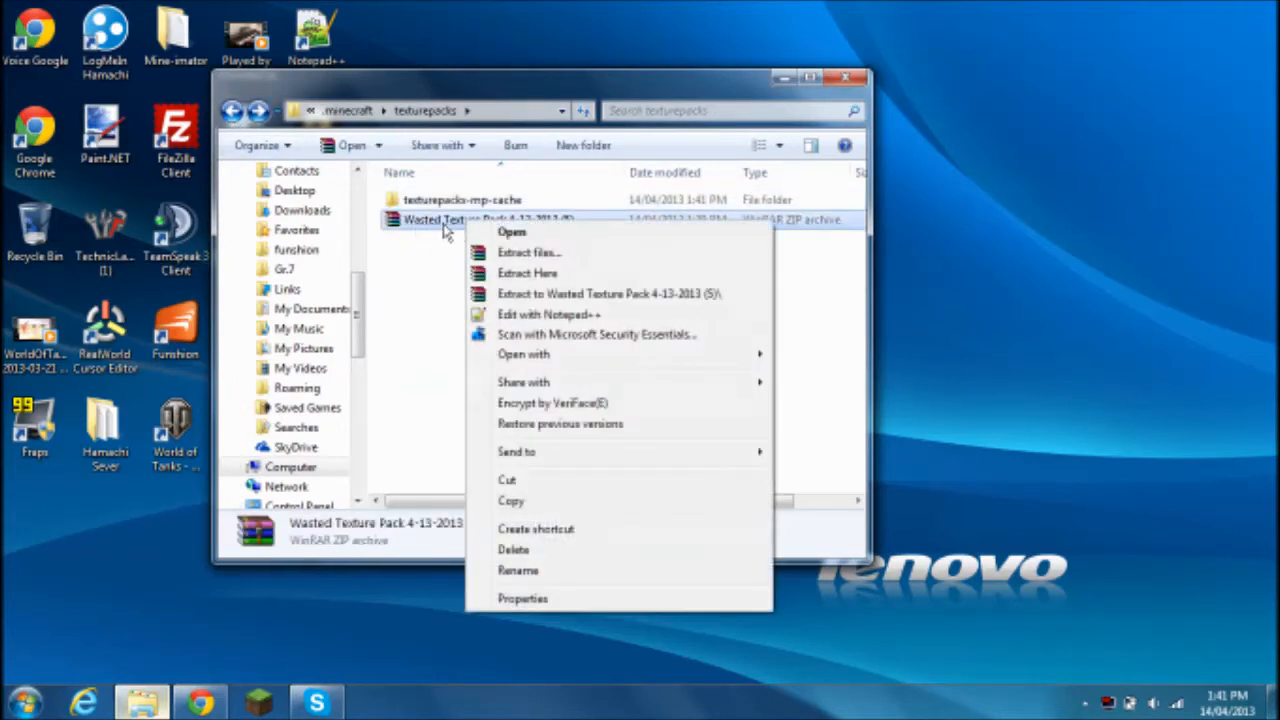
left_click(513, 549)
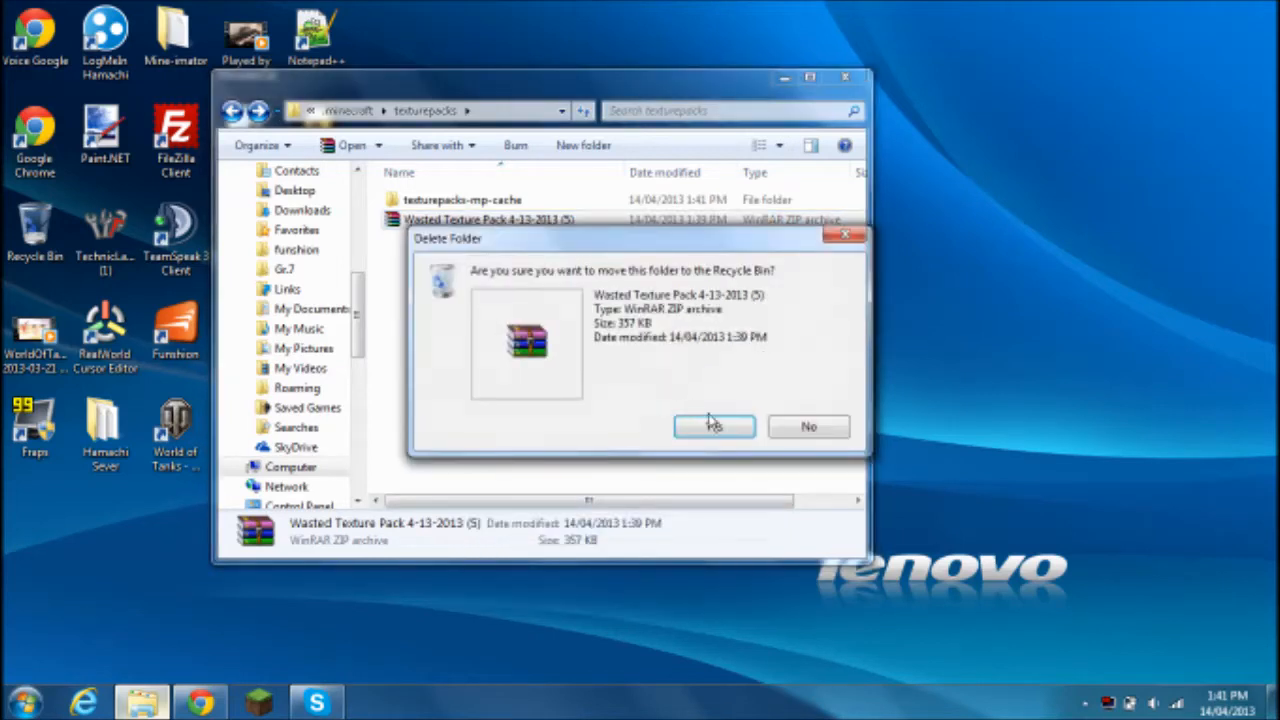
left_click(713, 426)
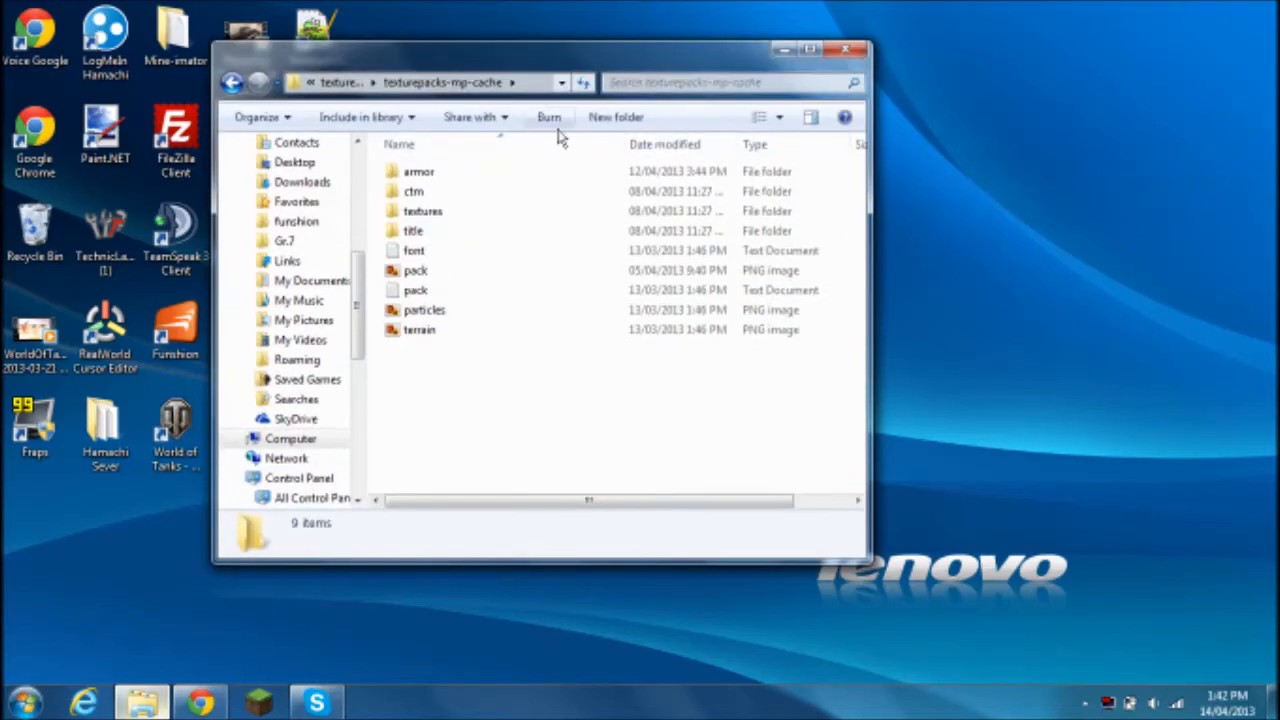
Drag the Wasted-16x zip from the armor folder to the desktop, delete it, and return to .minecraft
double_click(419, 171)
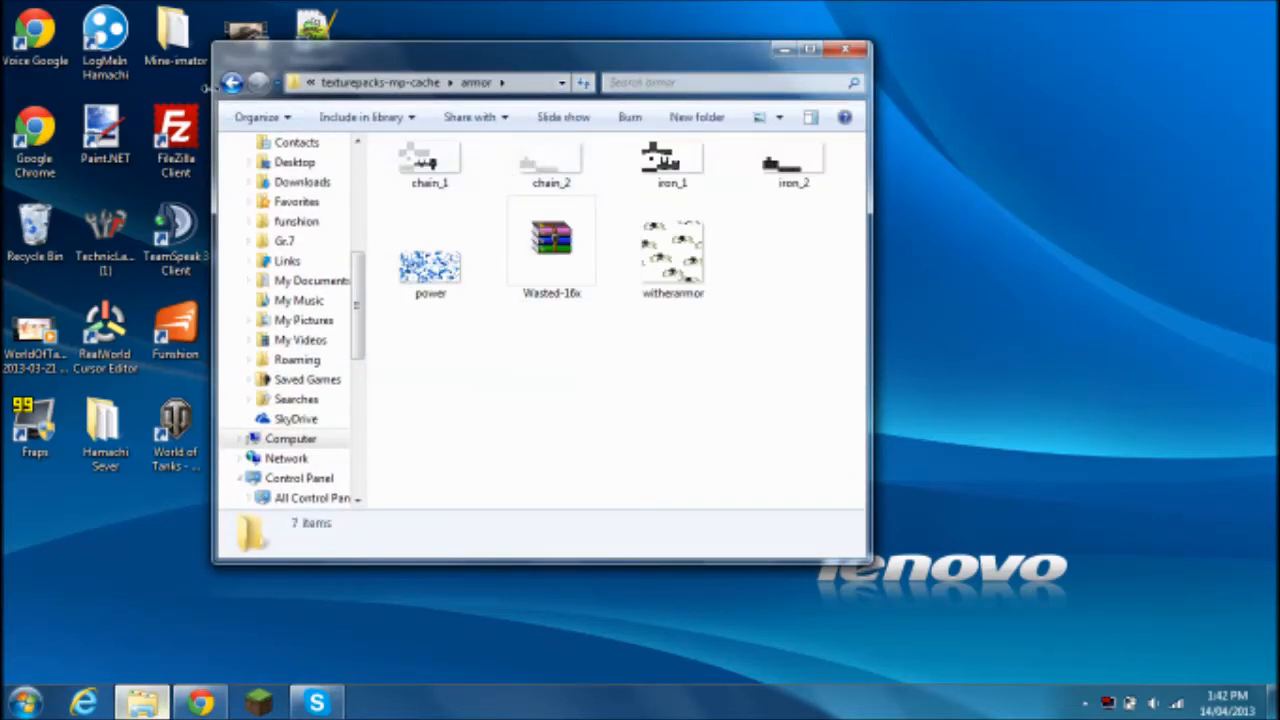
left_click_drag(551, 240, 1022, 135)
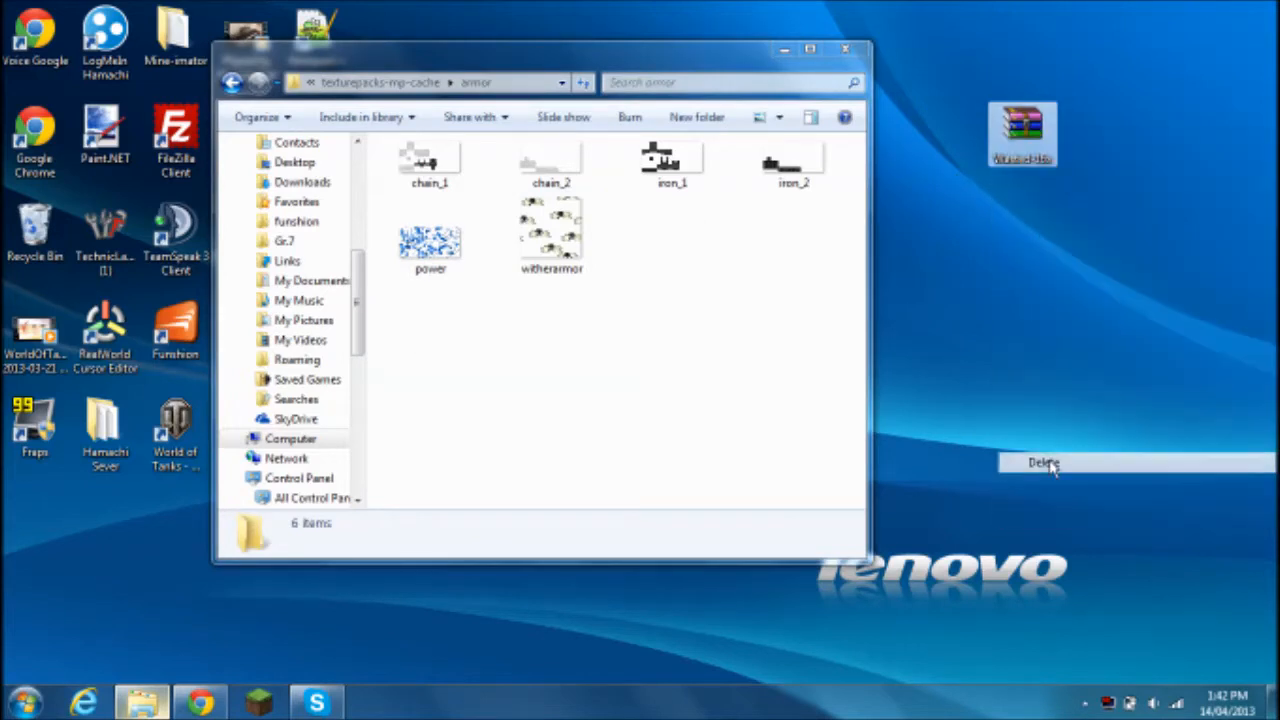
left_click(551, 235)
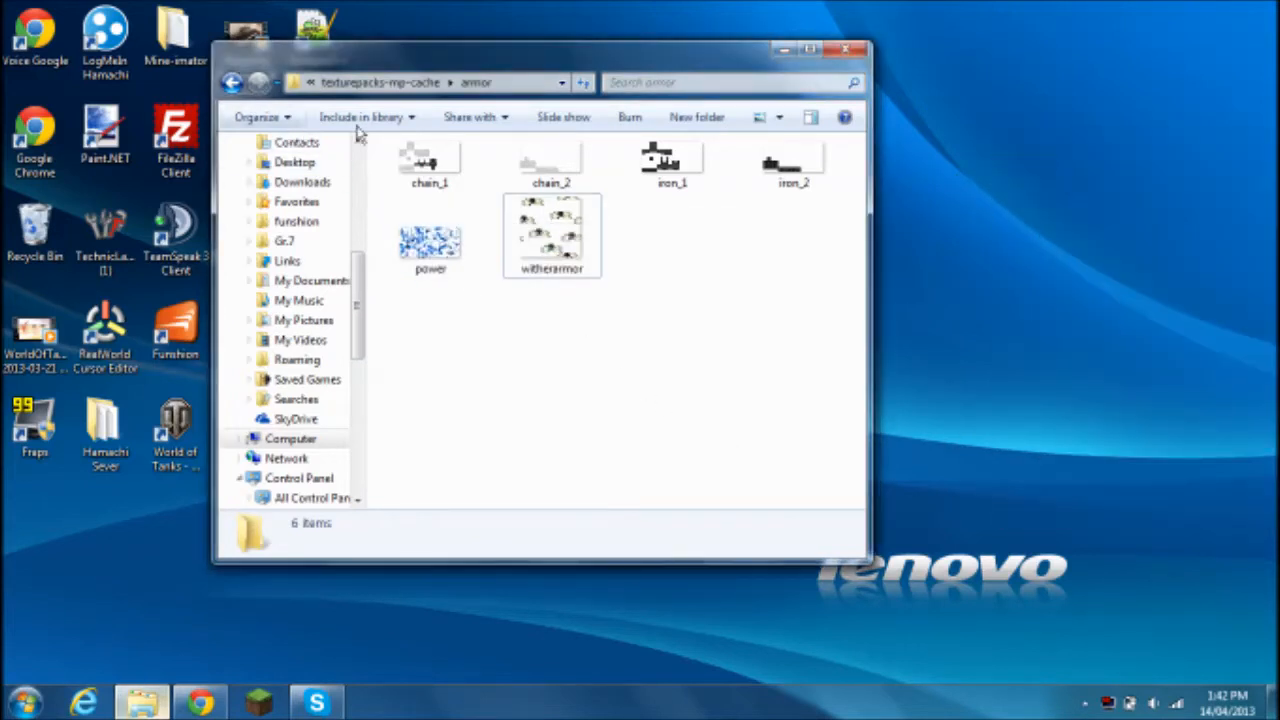
left_click(232, 82)
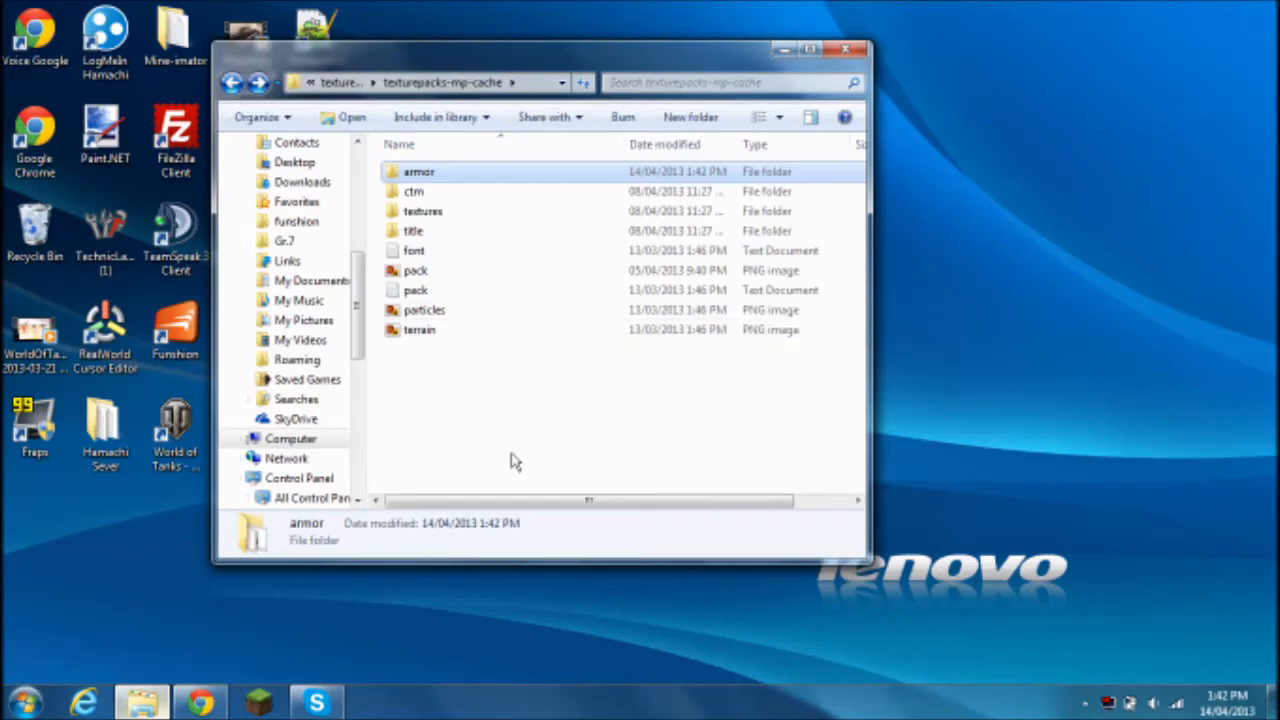
left_click(232, 82)
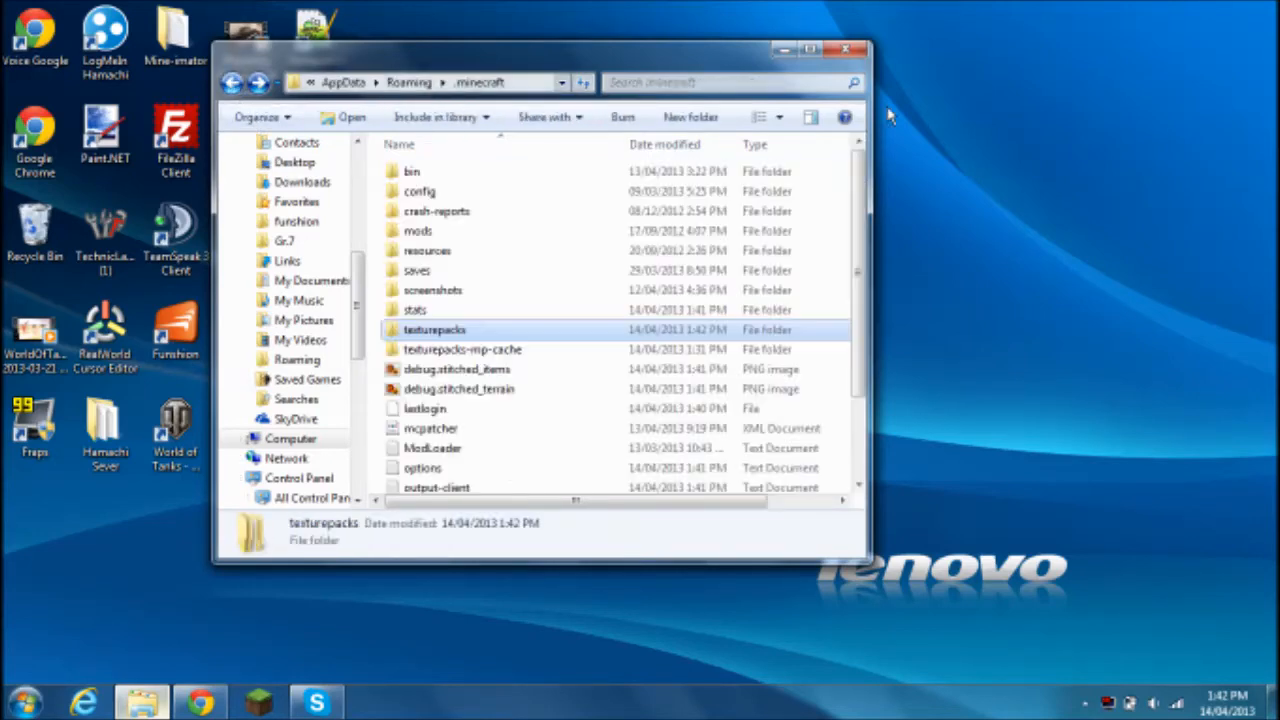
Search %appdata% from Start and open .minecraft, then texturepacks
left_click(22, 703)
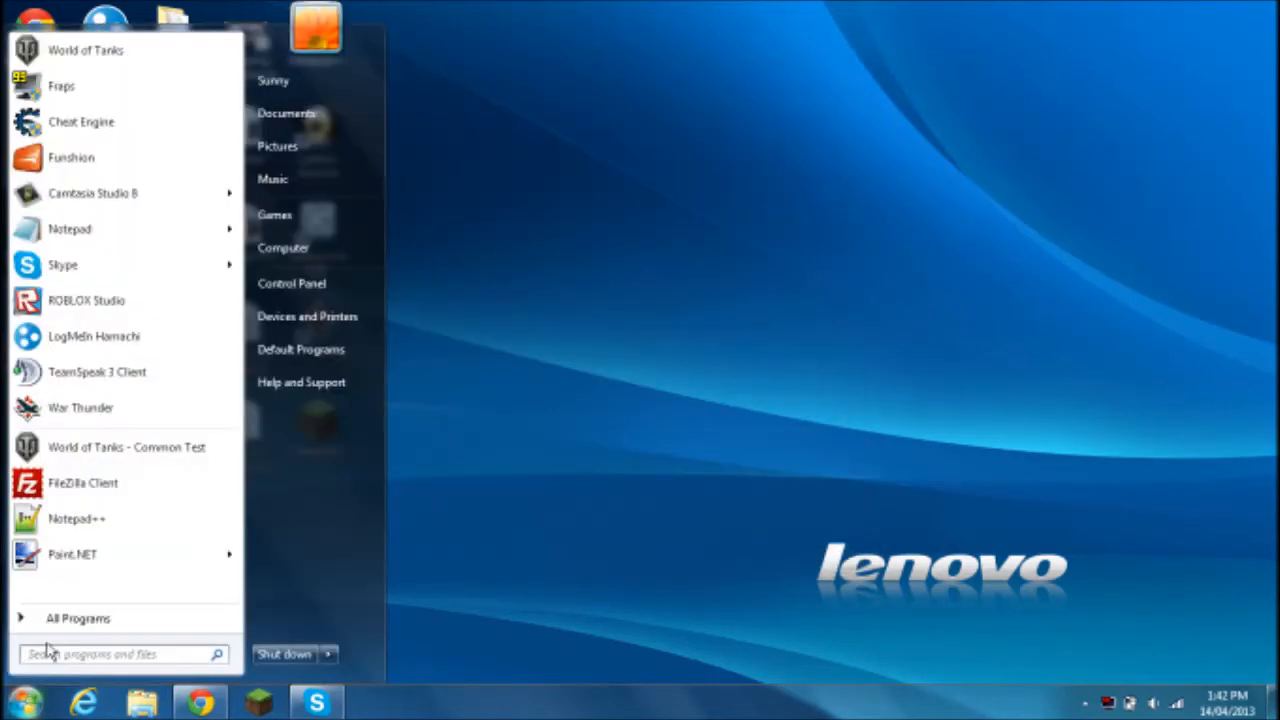
type("%appd")
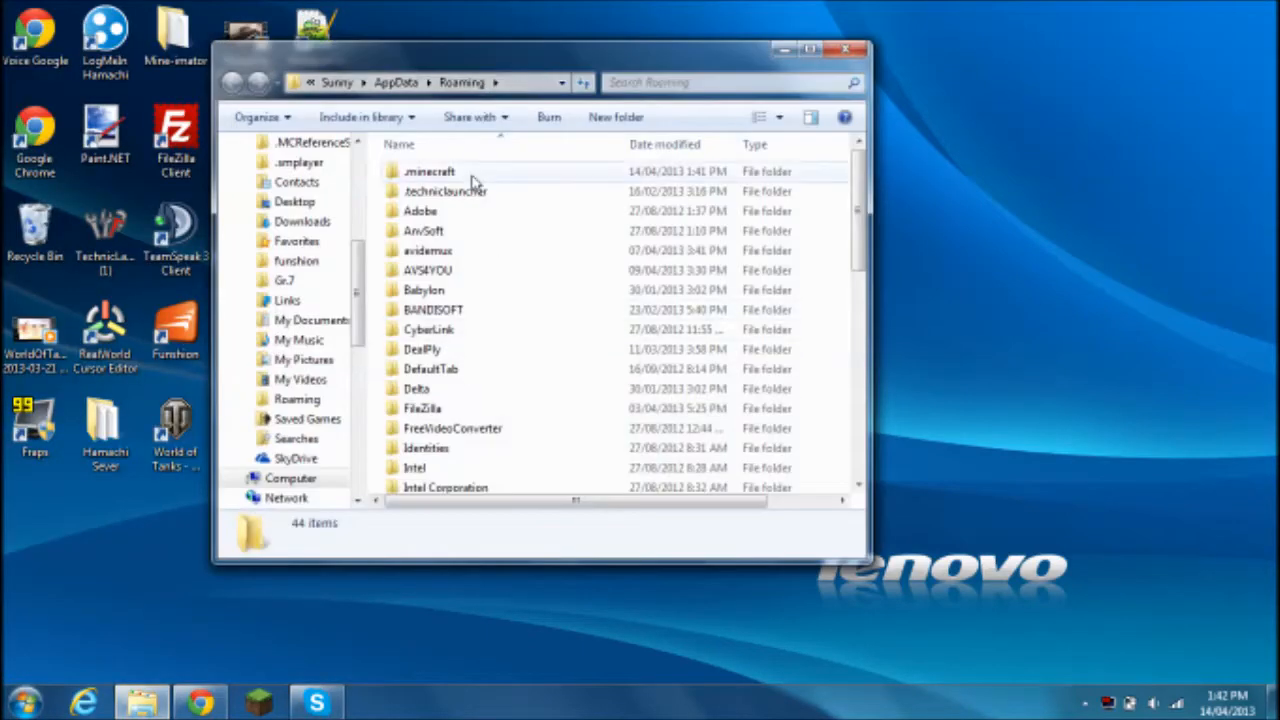
double_click(429, 171)
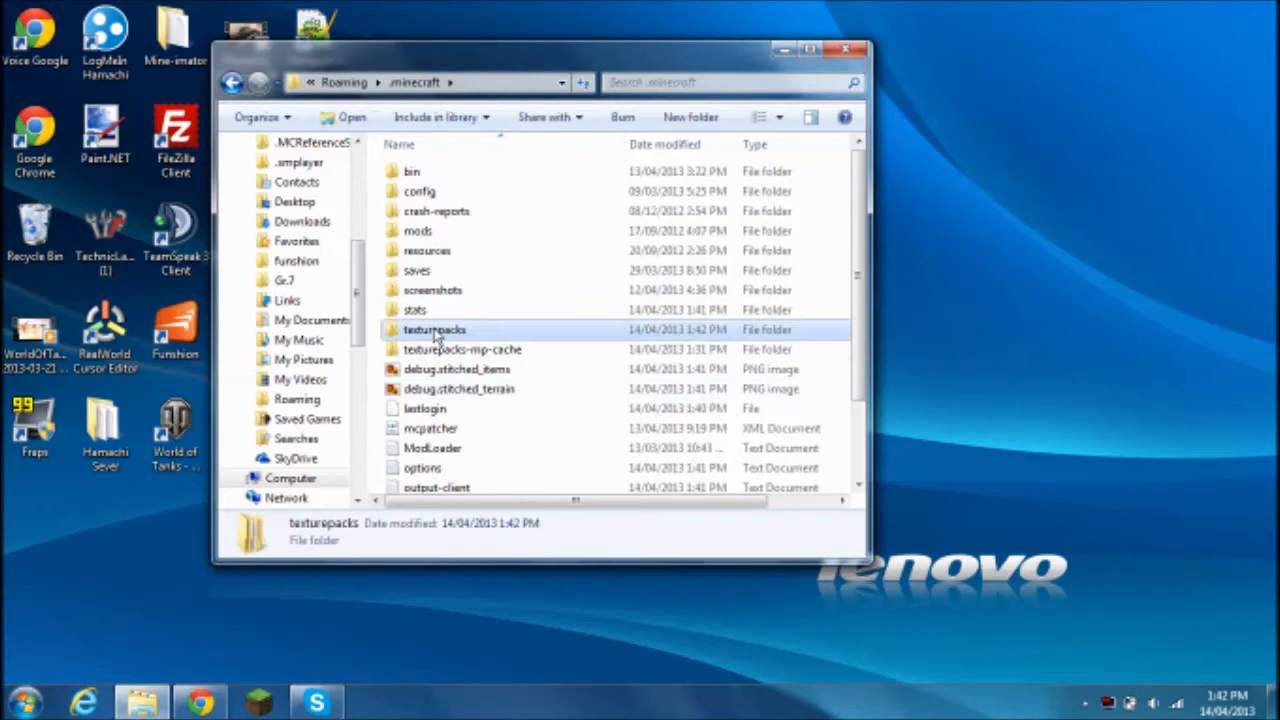
double_click(435, 329)
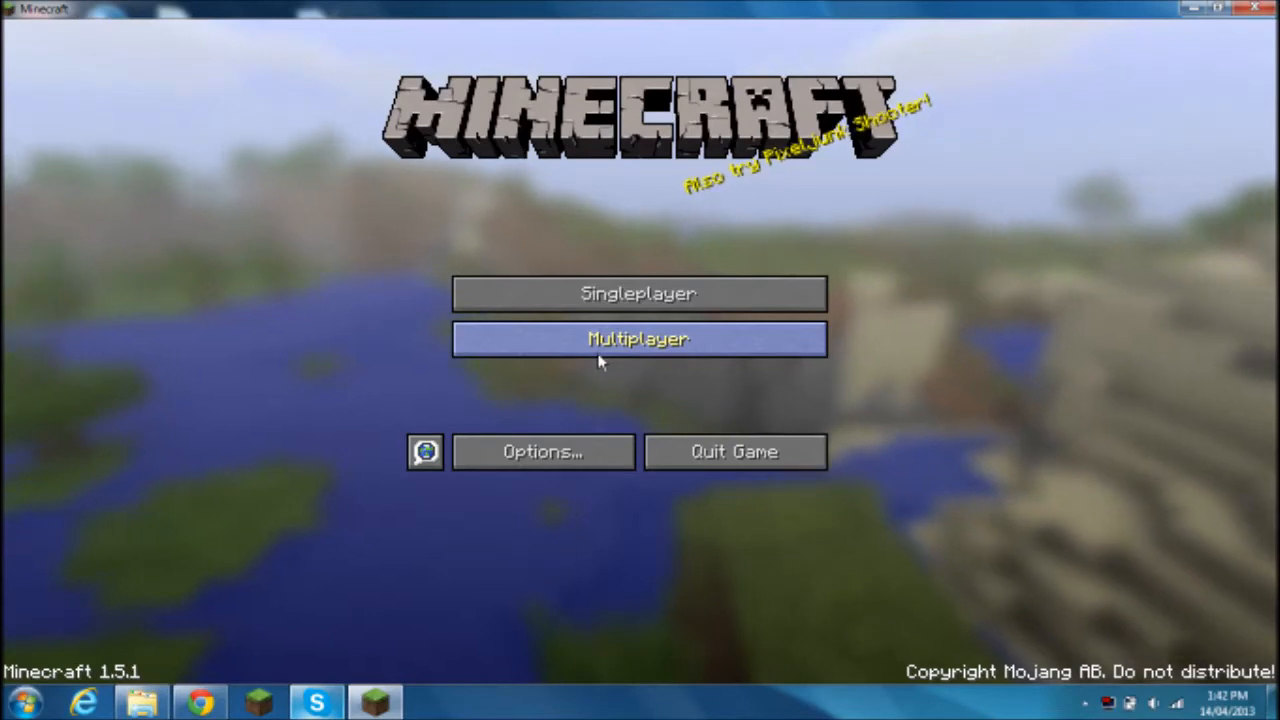
Open Multiplayer and join the MineZ server on Shotbow Network
left_click(638, 338)
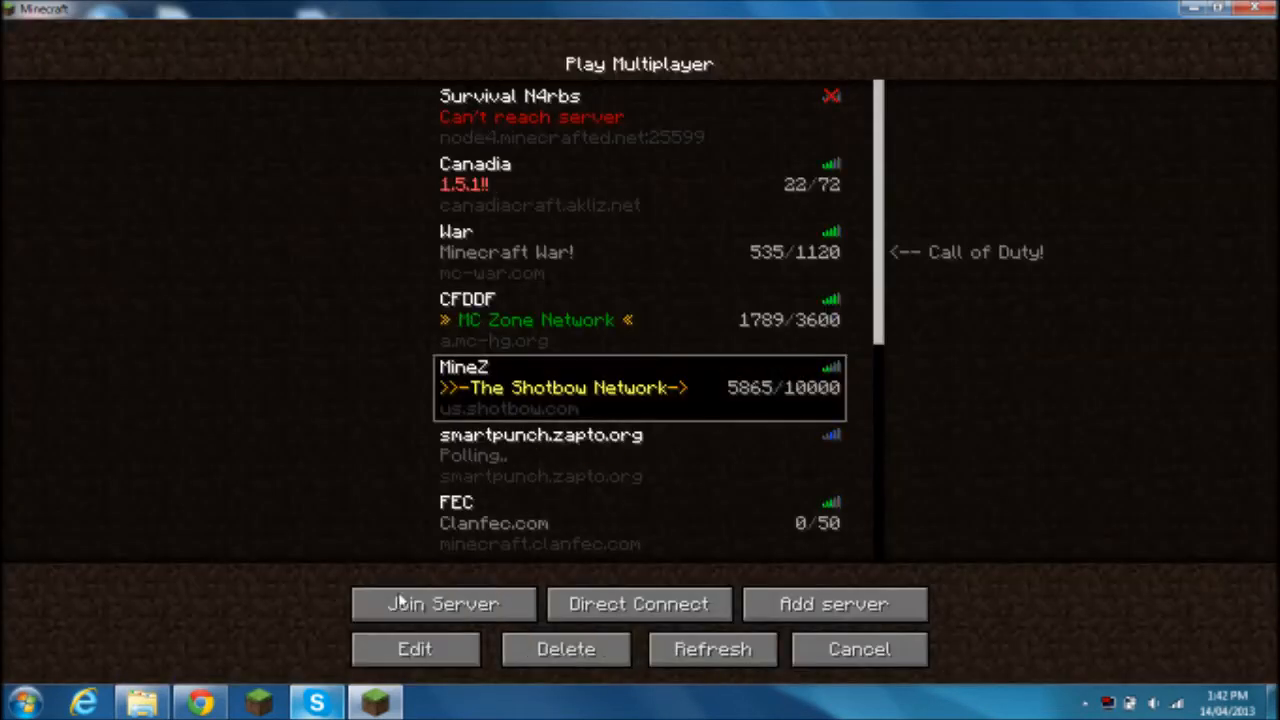
left_click(443, 603)
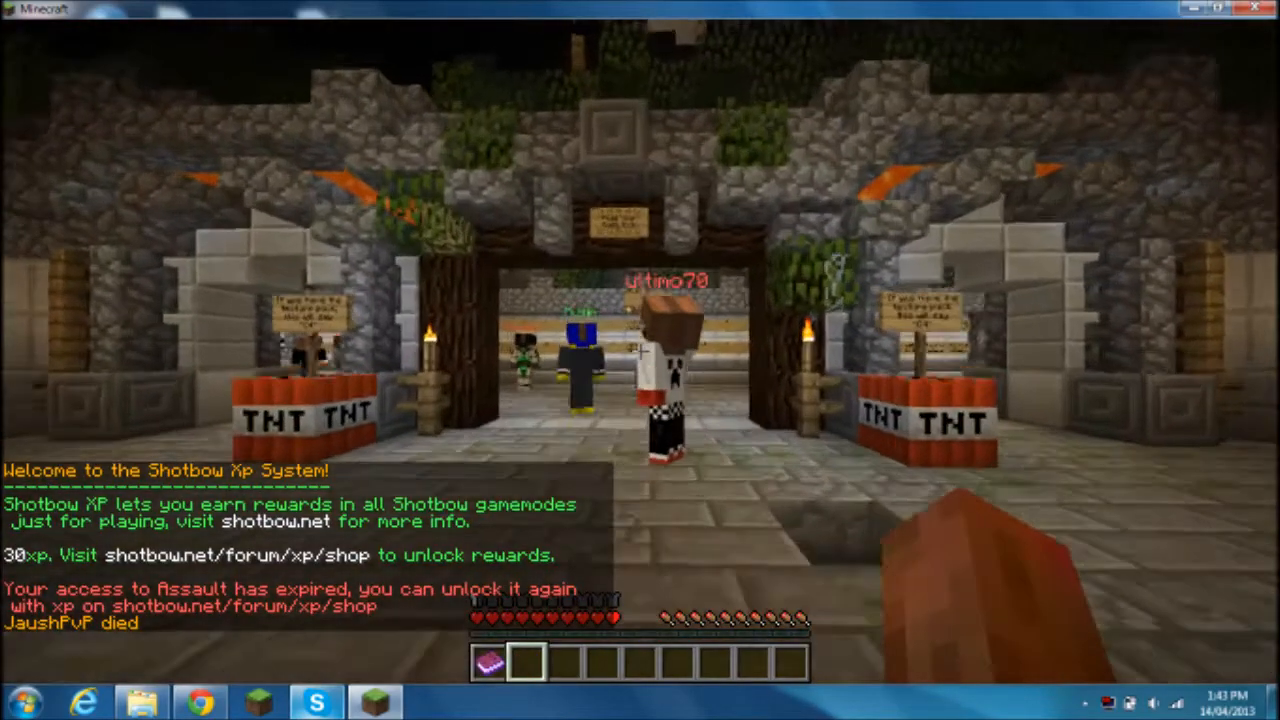
Leave the game and choose the Wasted 16x Pack (texturepacks-mp-cache) as the texture pack
key("Escape")
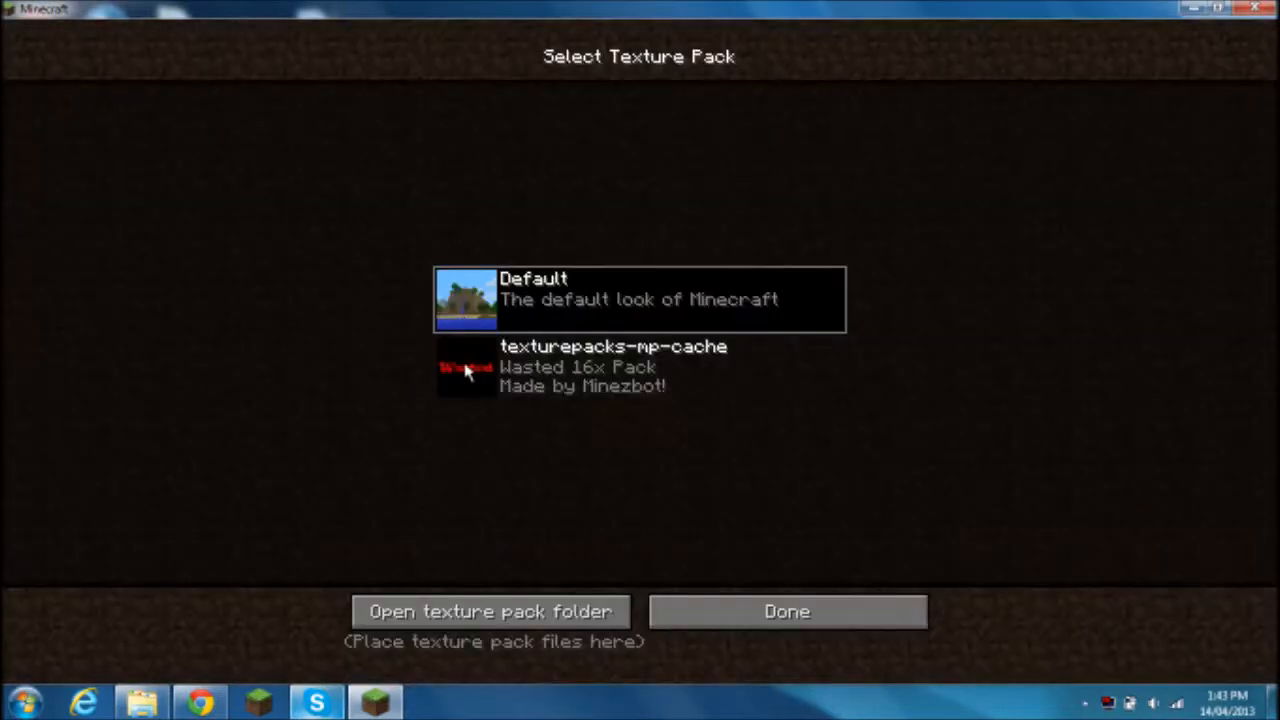
left_click(638, 367)
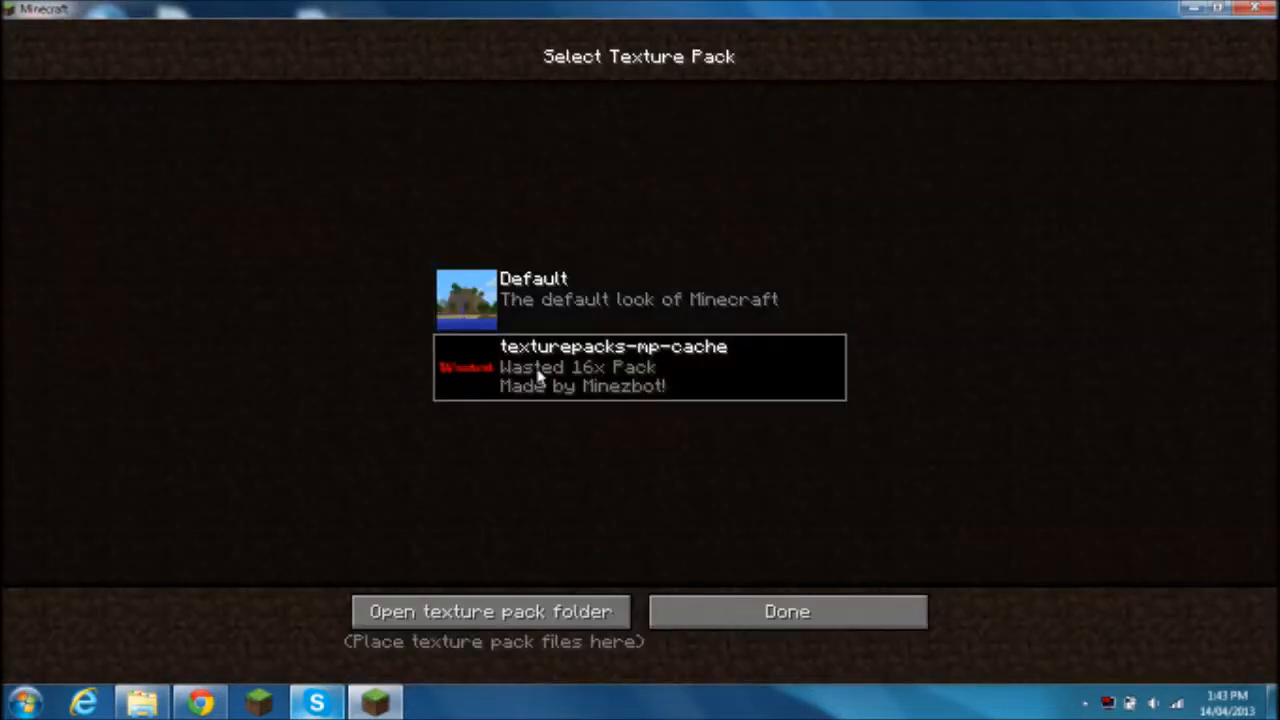
mouse_move(475, 355)
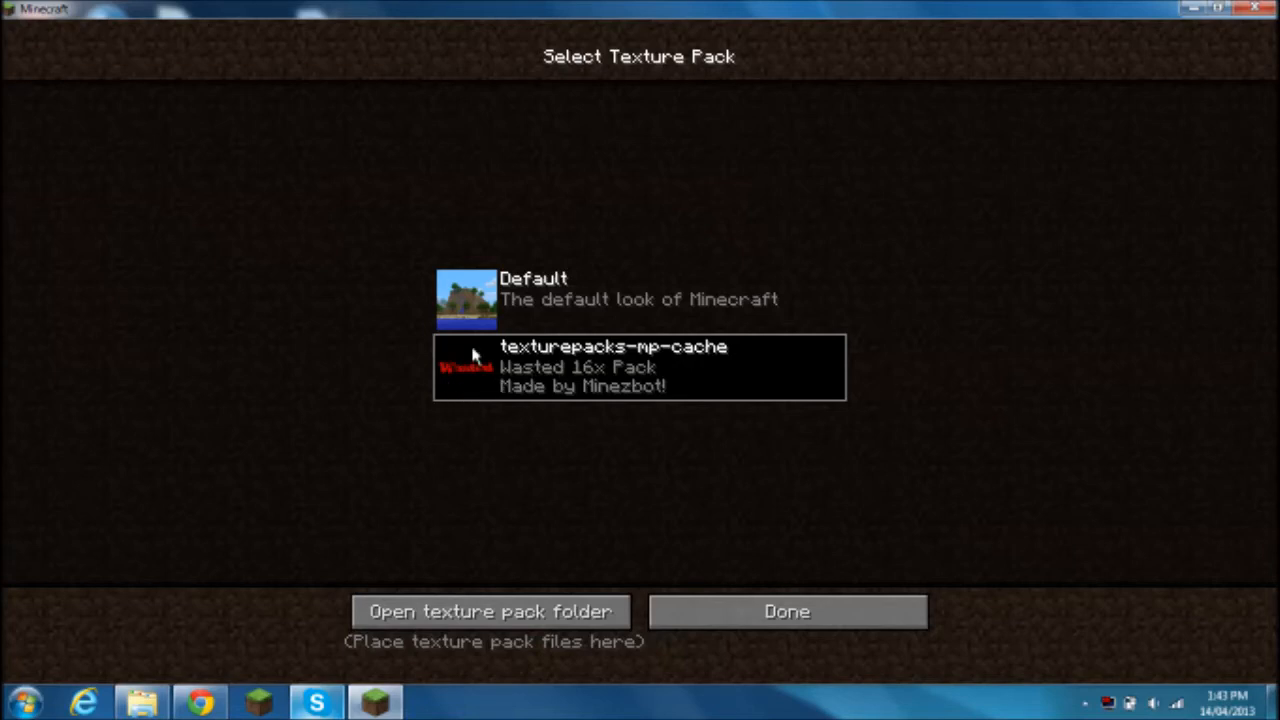
mouse_move(645, 453)
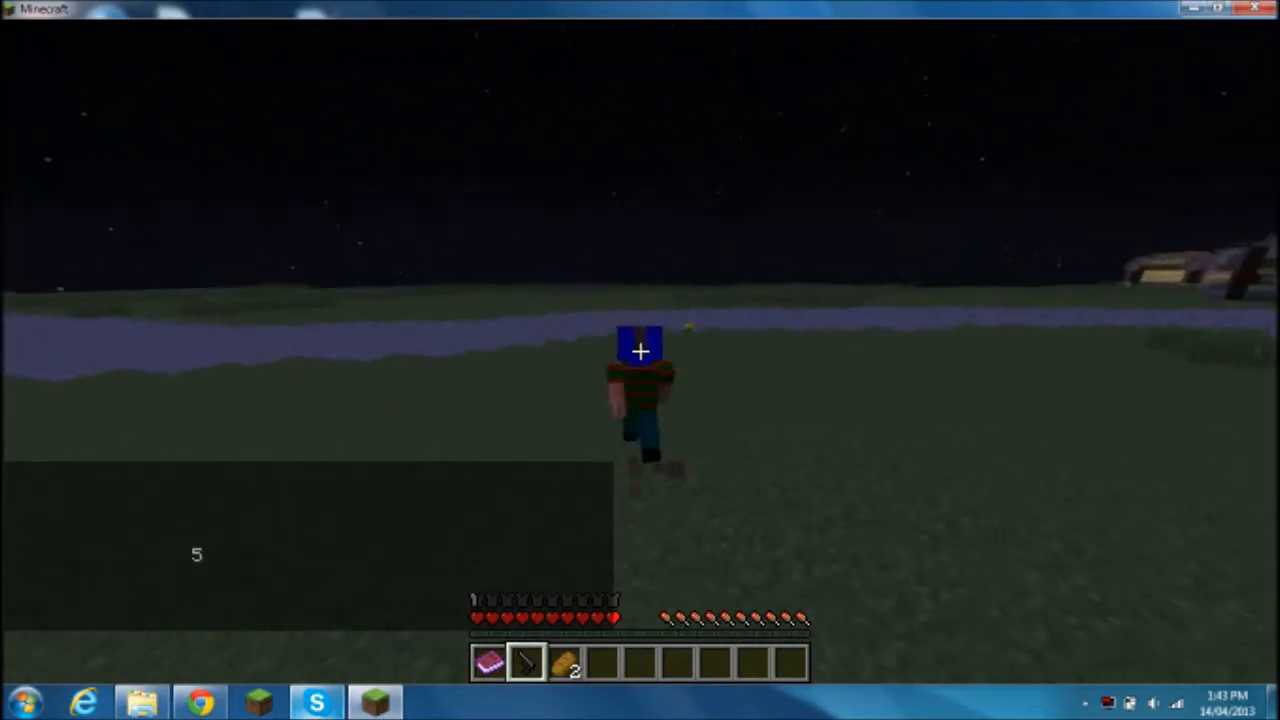
Check the 16x textures in the inventory, including the picked-up SCAR-H rifle and ammunition
key("e")
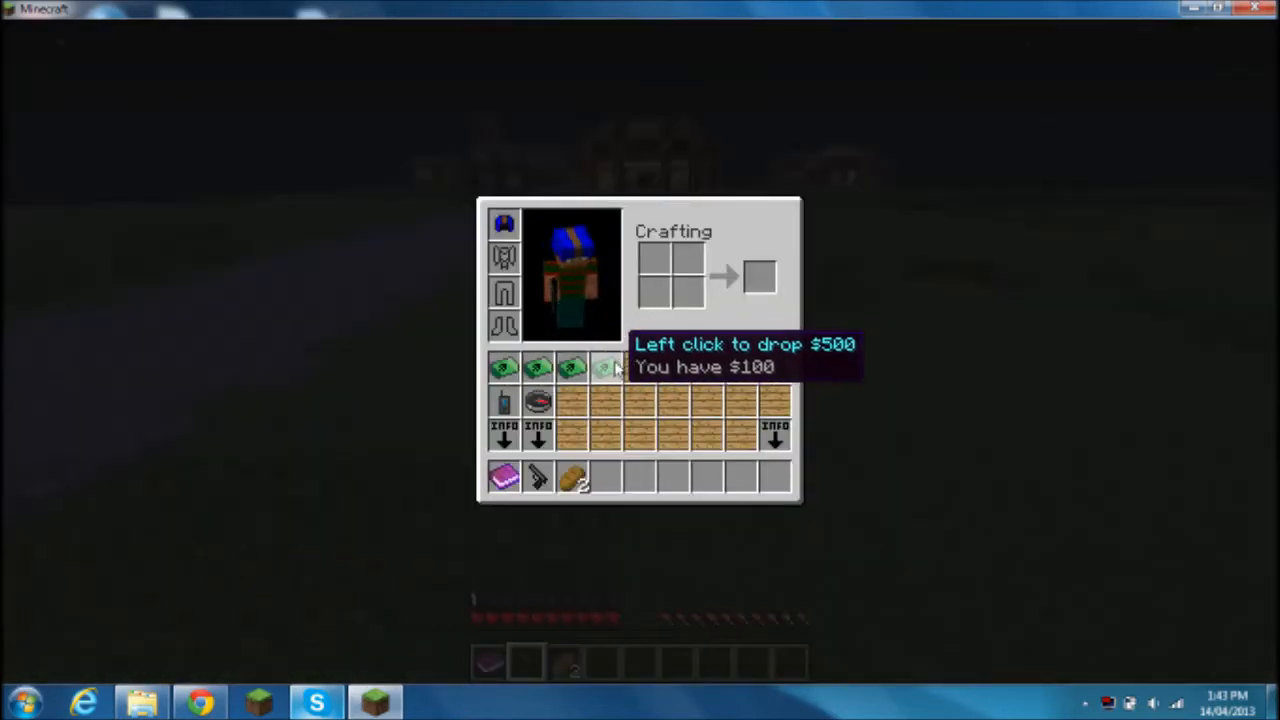
mouse_move(505, 405)
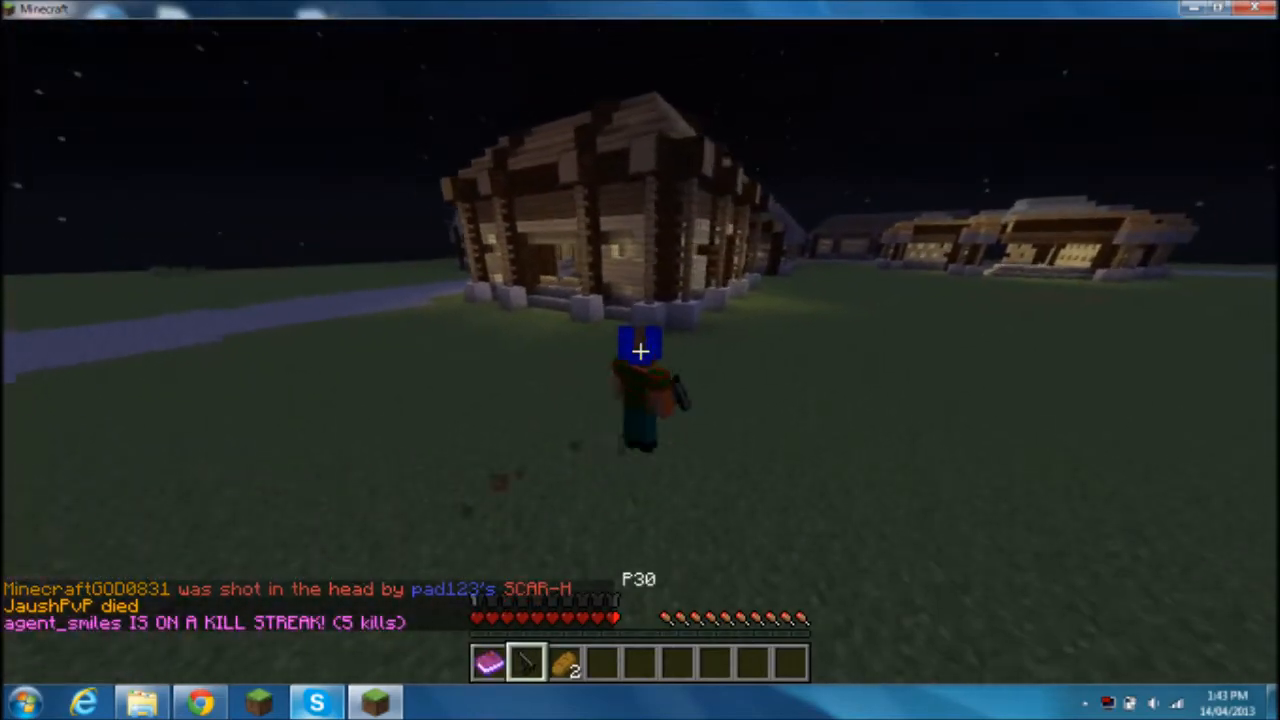
key("e")
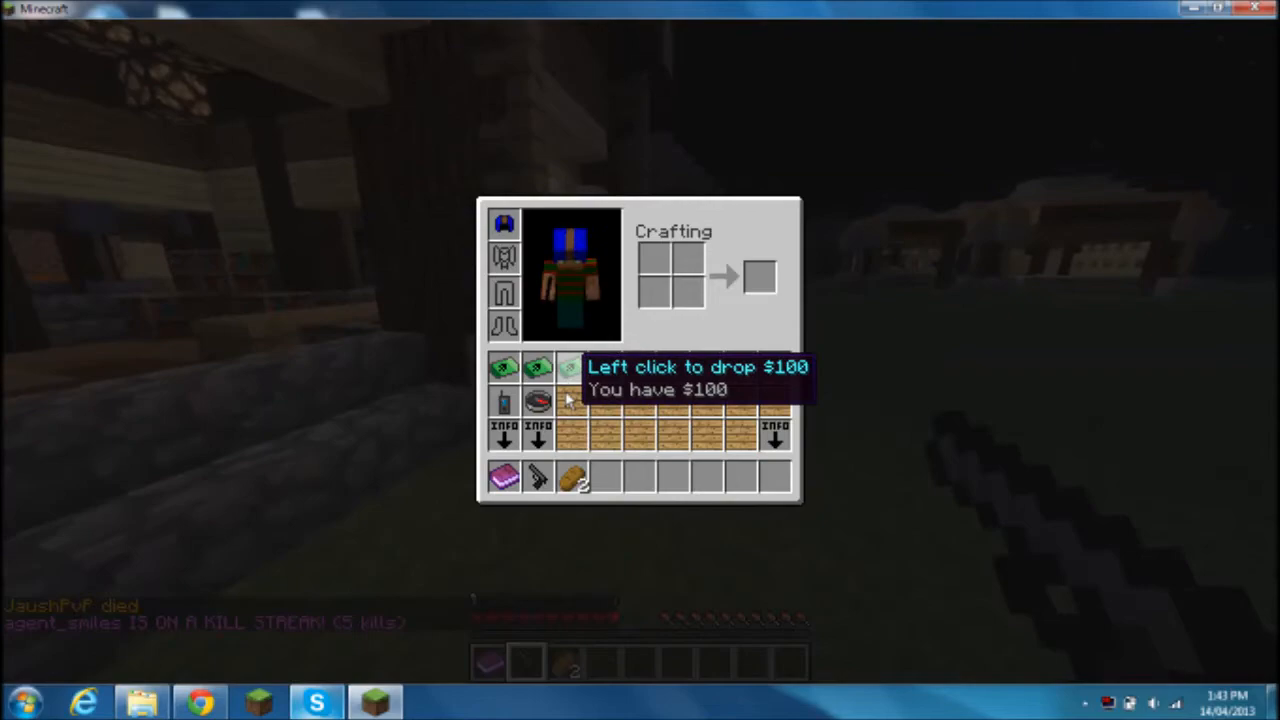
key("Escape")
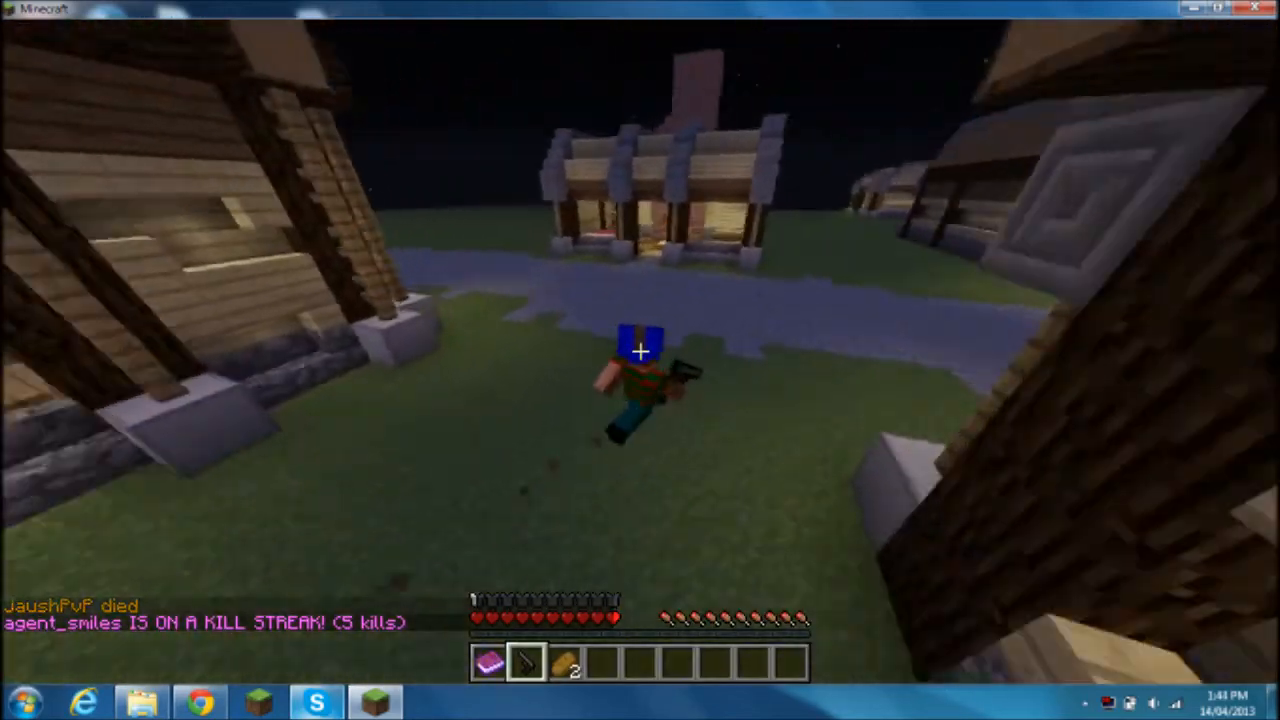
mouse_move(640, 360)
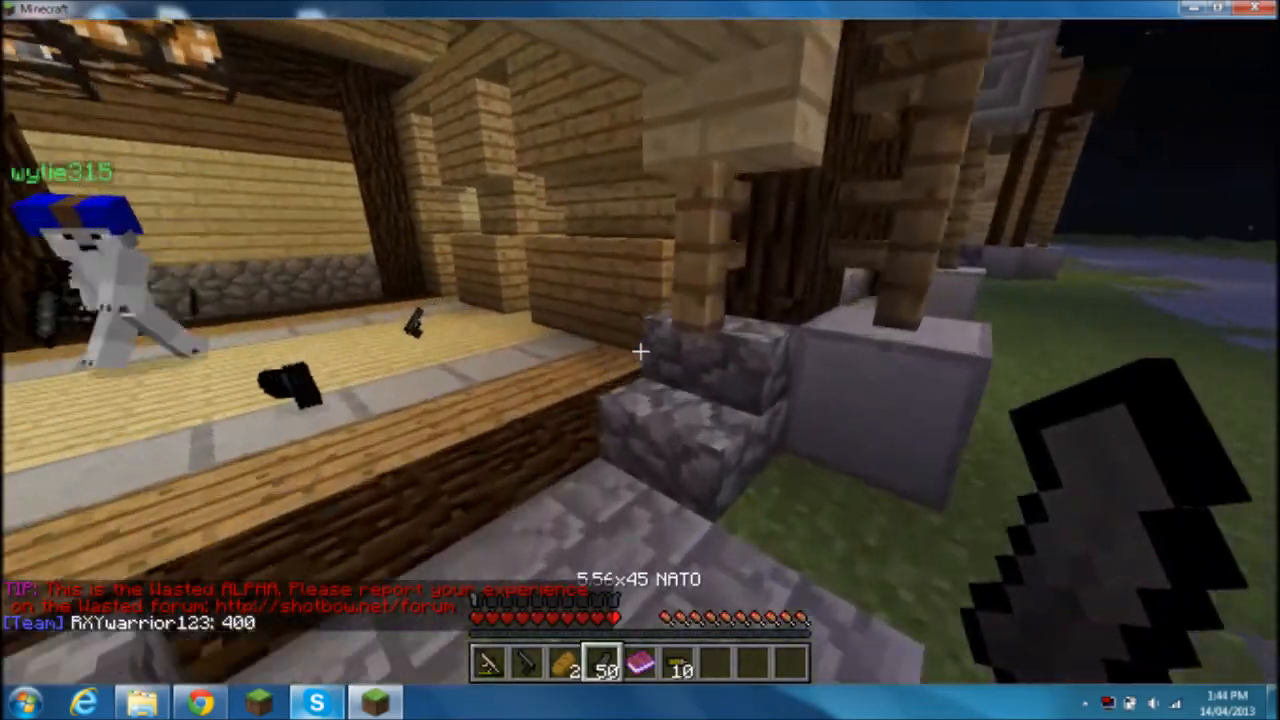
key("e")
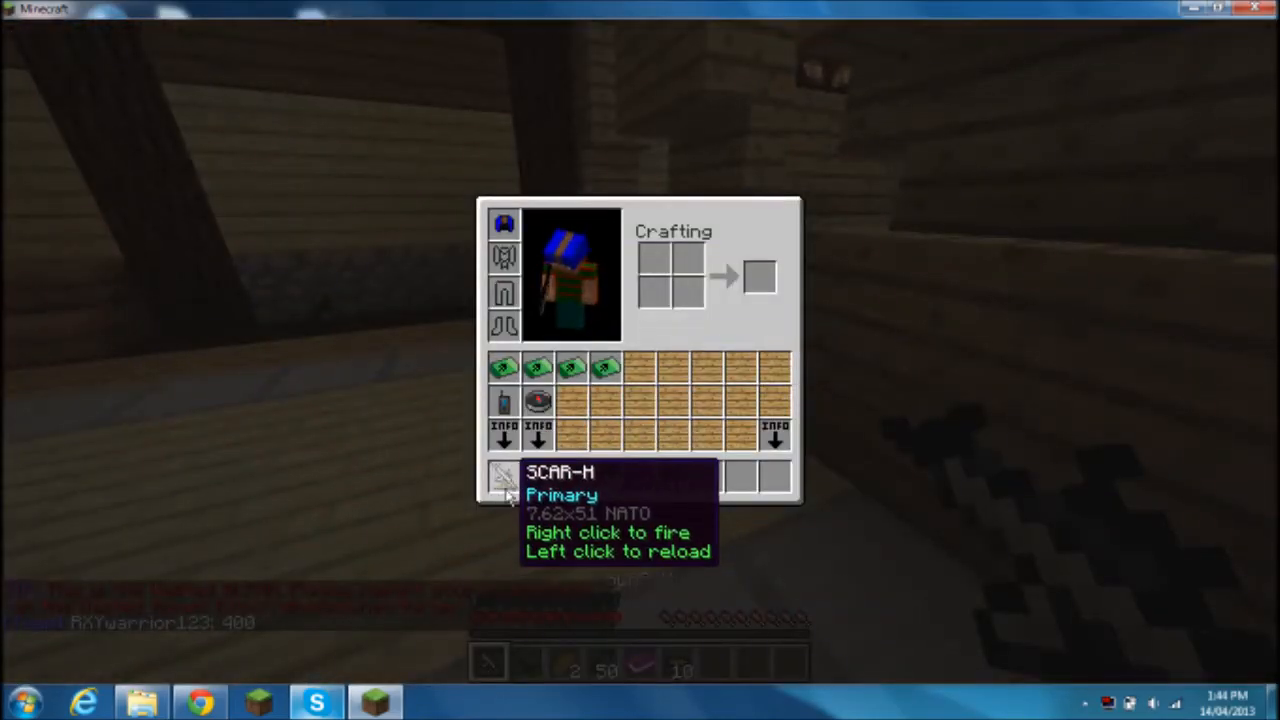
key("Escape")
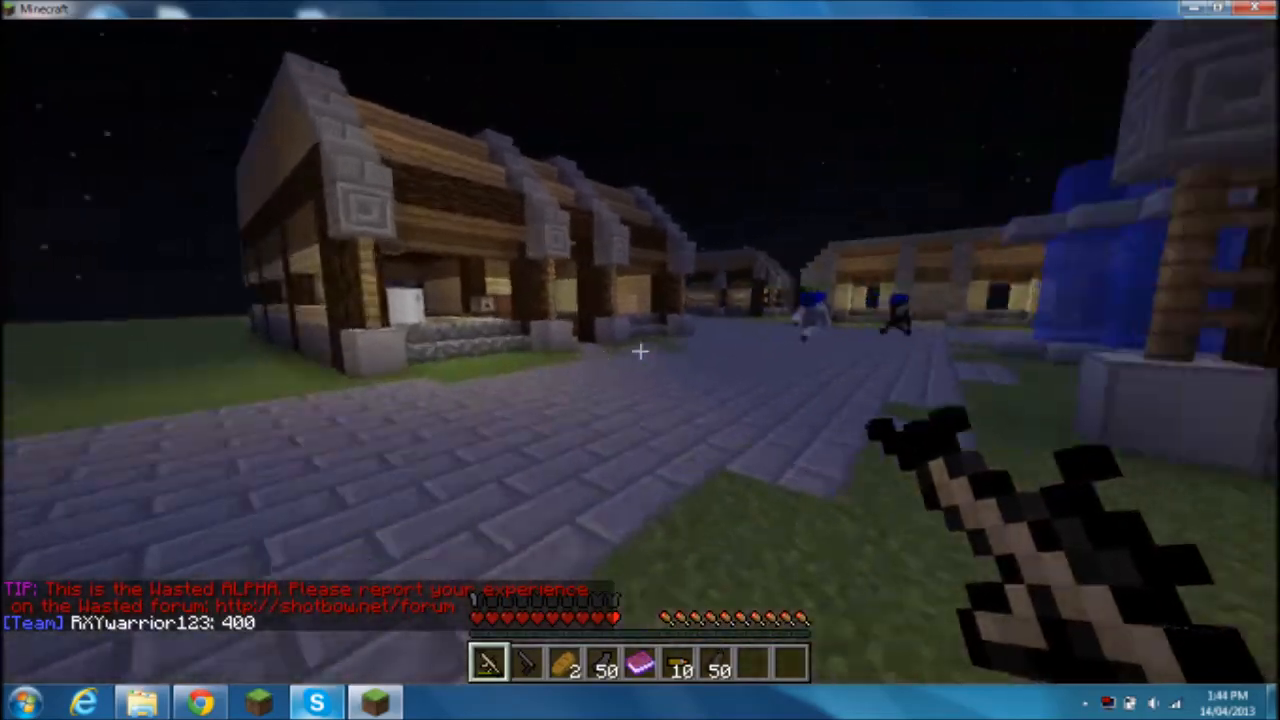
mouse_move(640, 360)
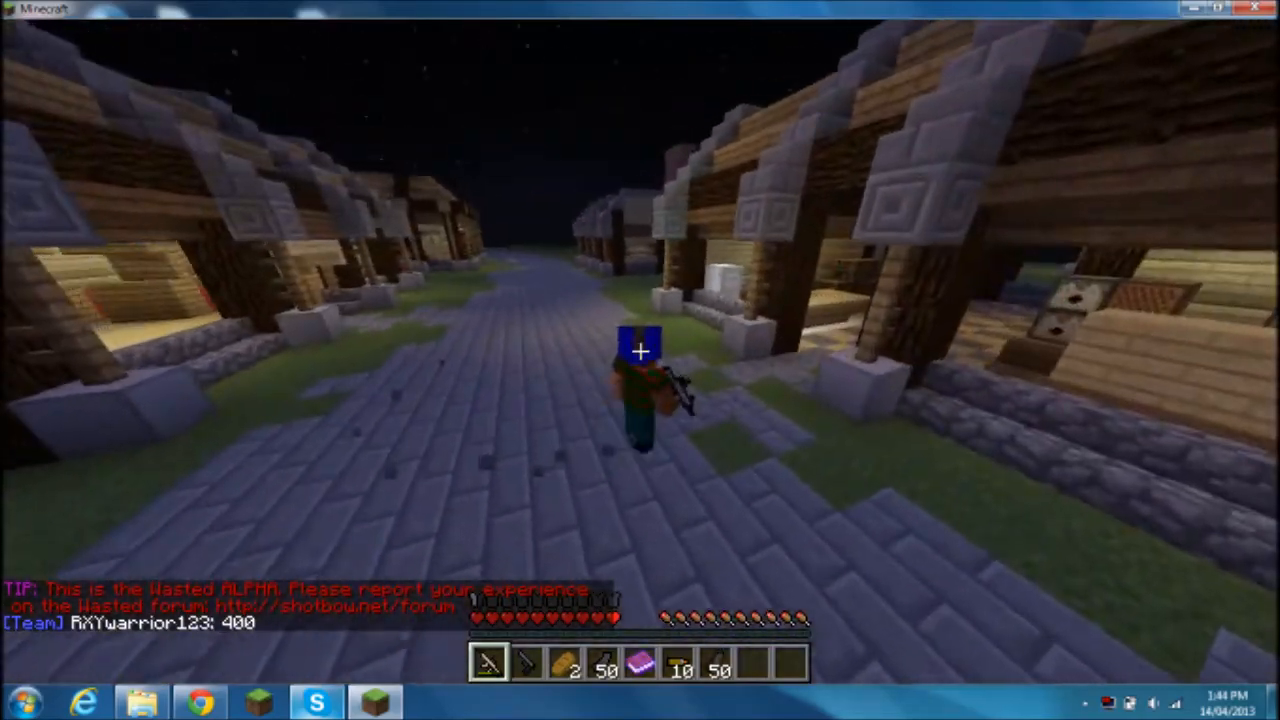